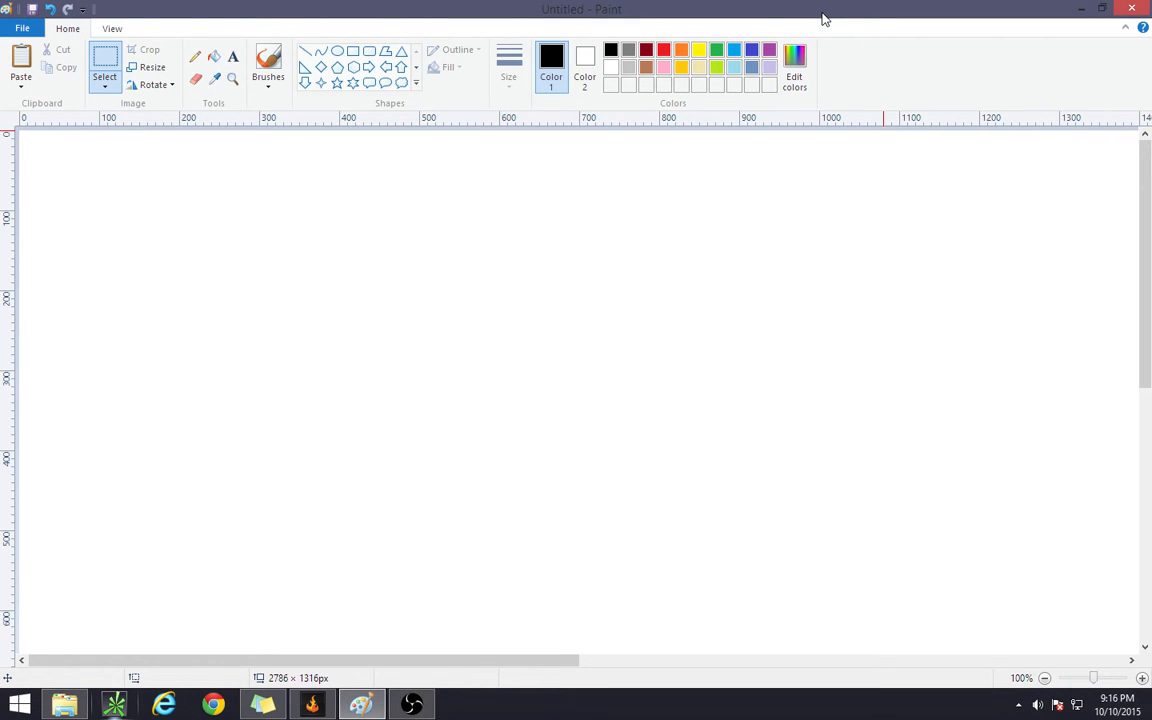
mouse_move(532, 394)
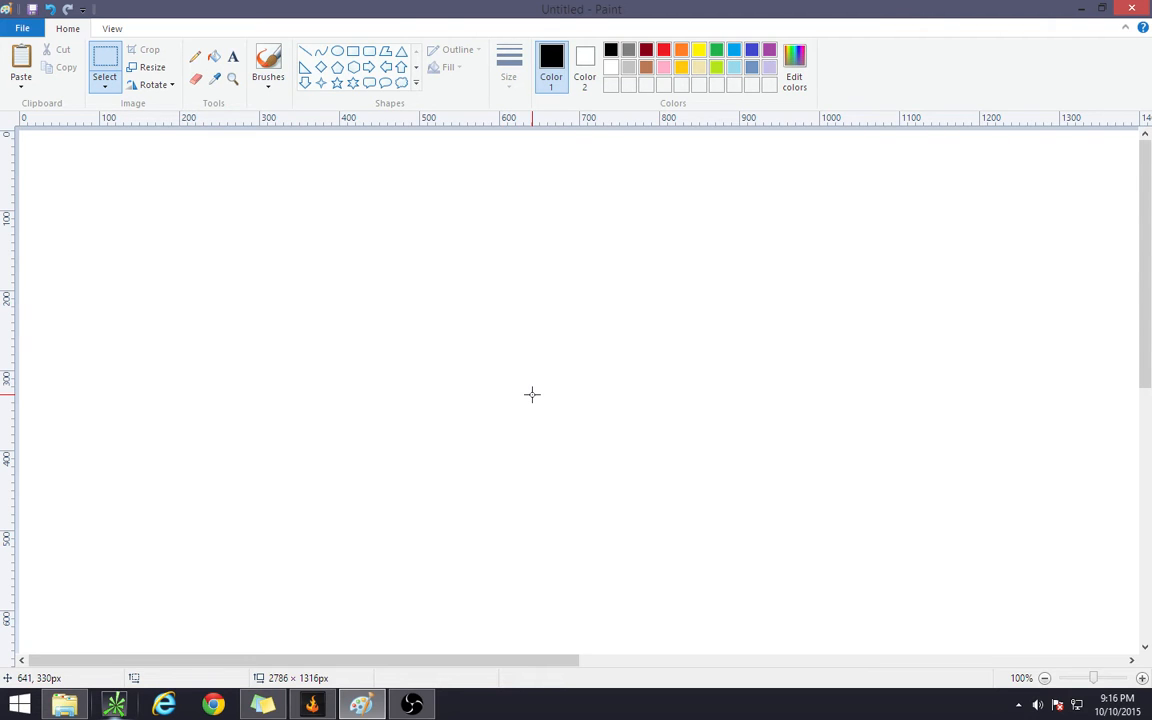
mouse_move(596, 372)
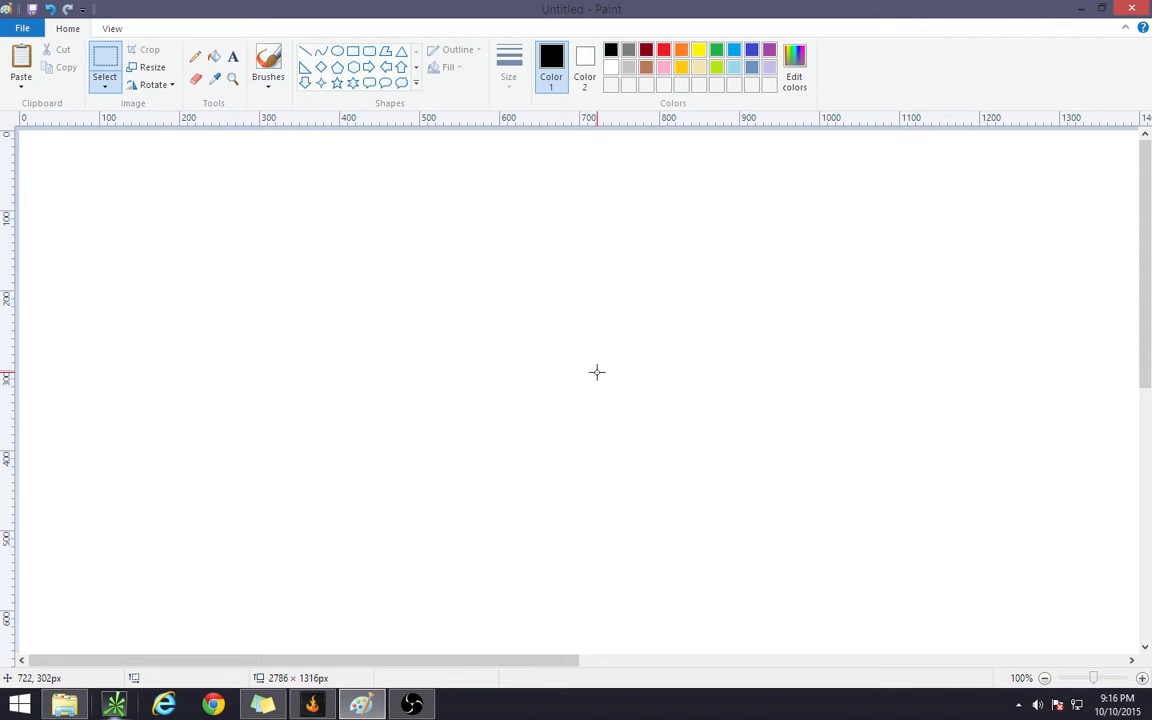
Step: Draw a black stick figure: round head, then body, arms and legs below it
type("Alex3d")
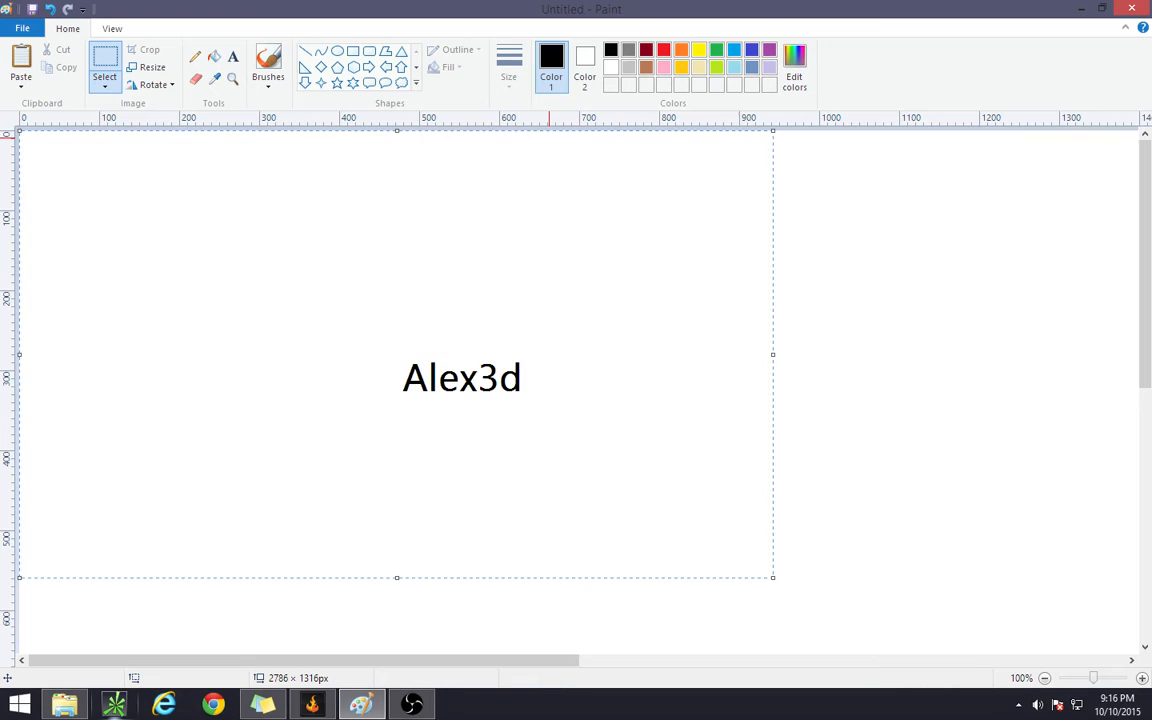
mouse_move(628, 308)
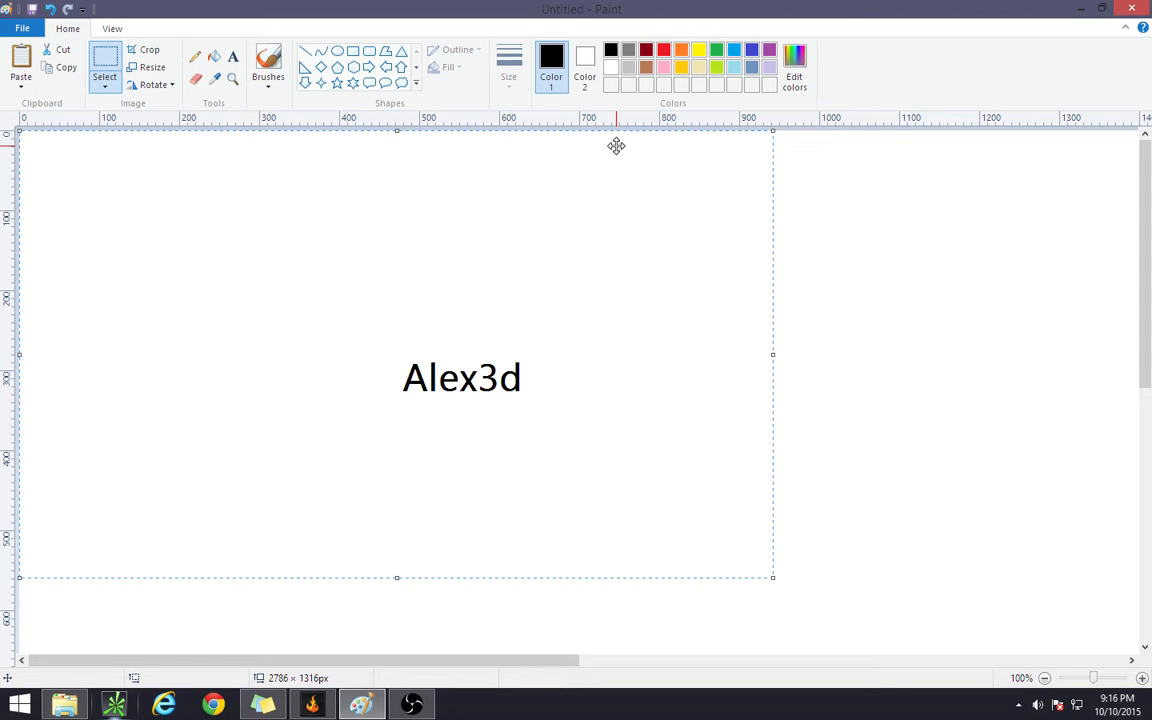
mouse_move(664, 162)
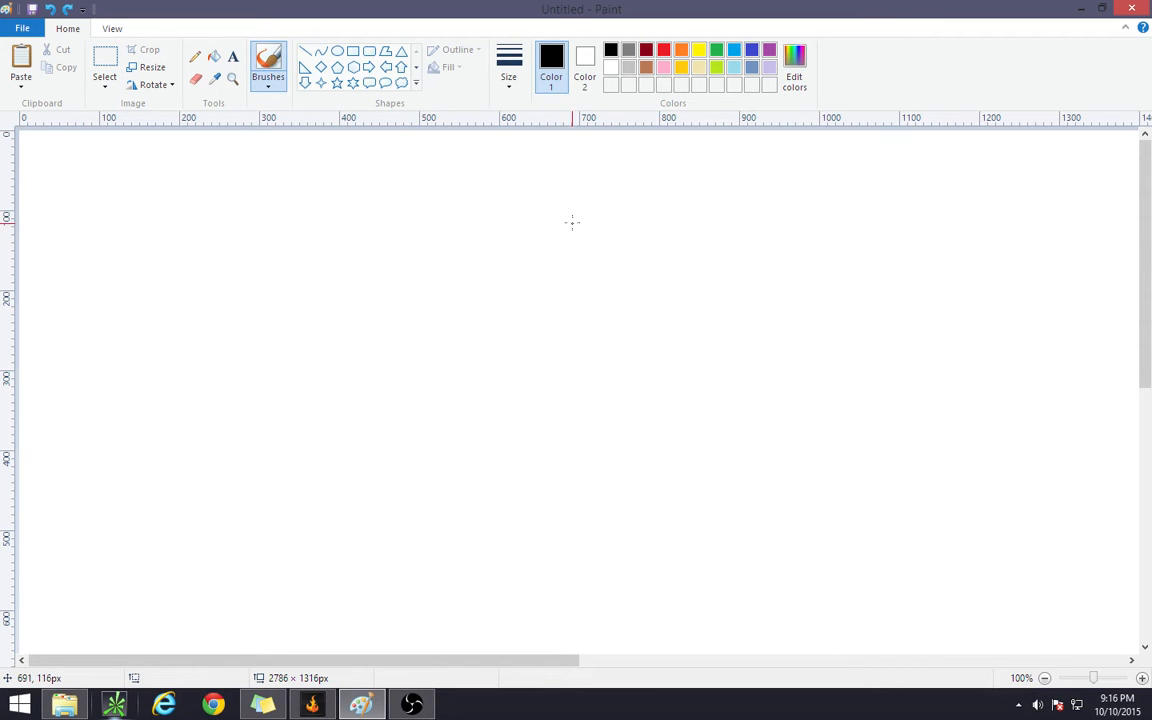
left_click_drag(572, 218, 572, 218)
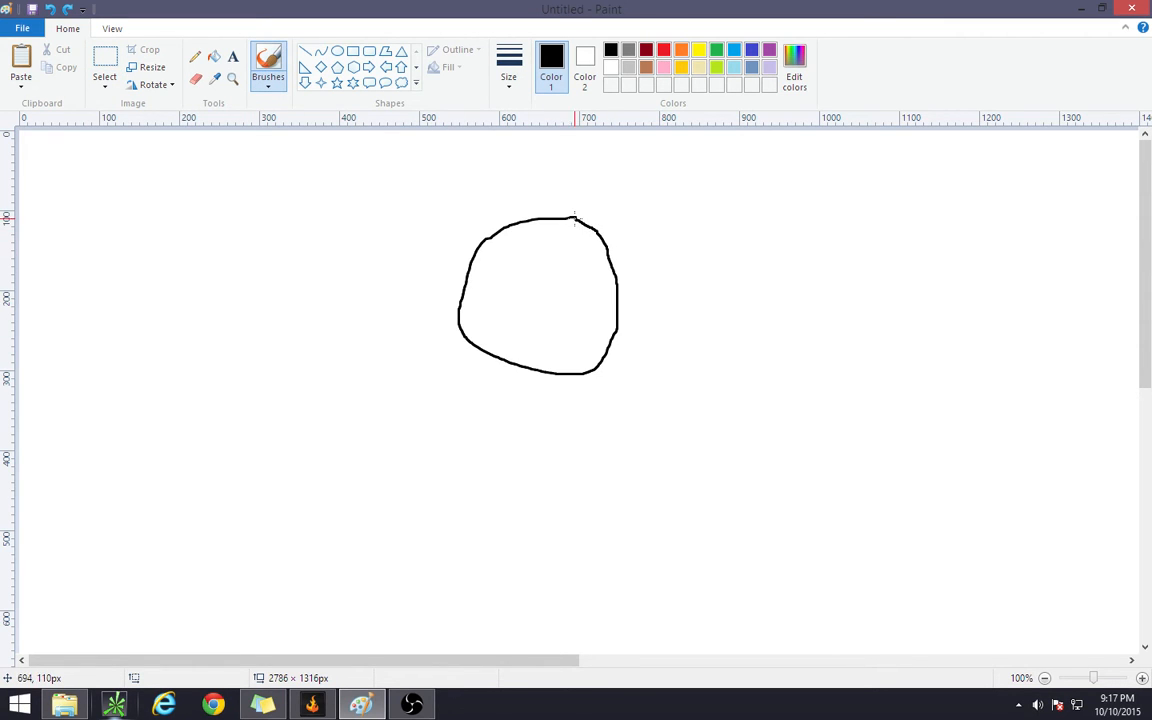
left_click_drag(540, 380, 496, 576)
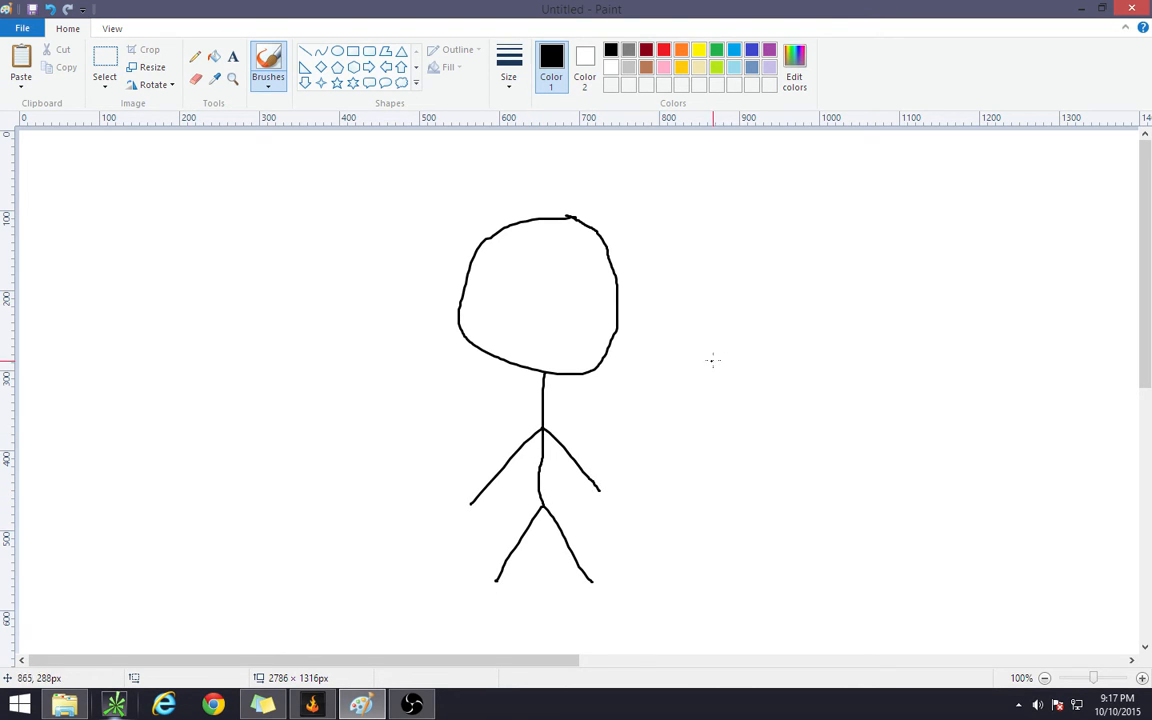
mouse_move(710, 64)
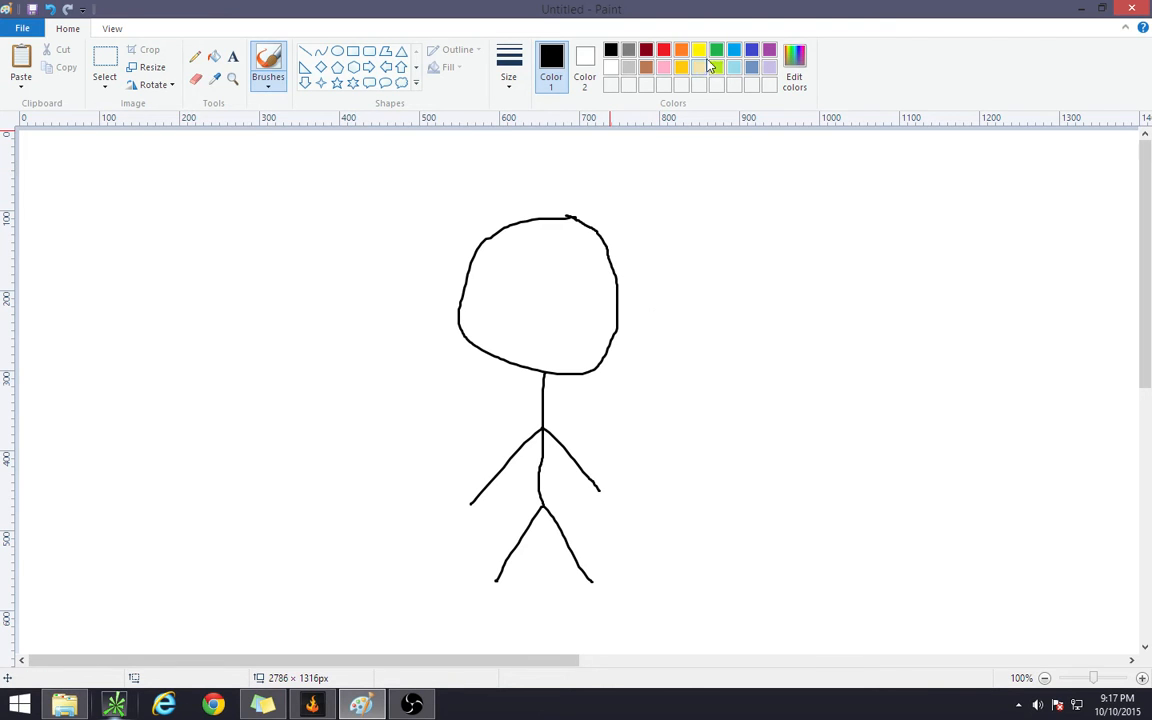
Step: Switch to blue and trace bone lines down the spine and along the arms and legs
left_click(700, 66)
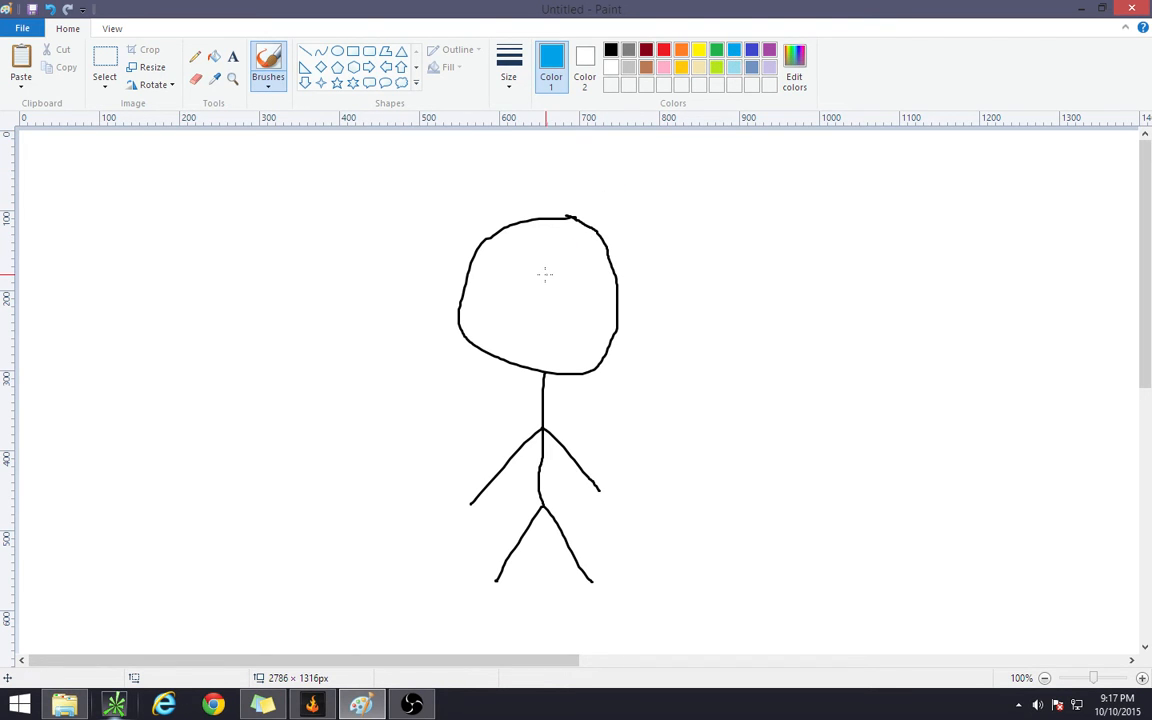
mouse_move(544, 276)
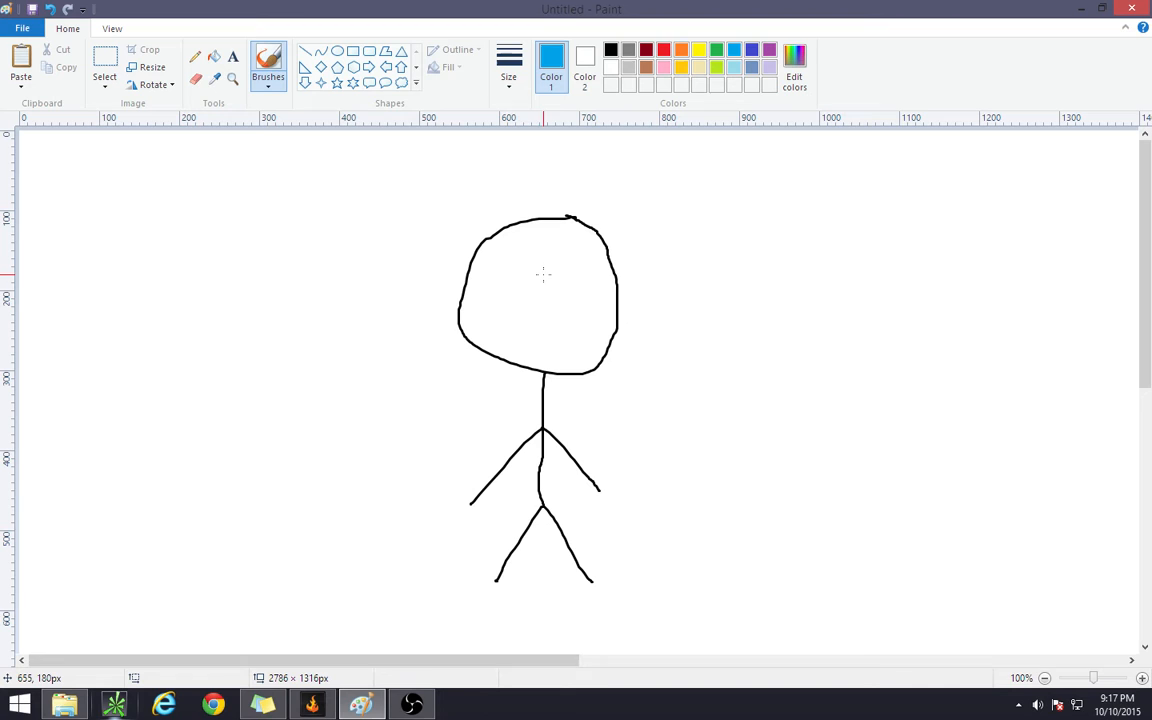
mouse_move(544, 366)
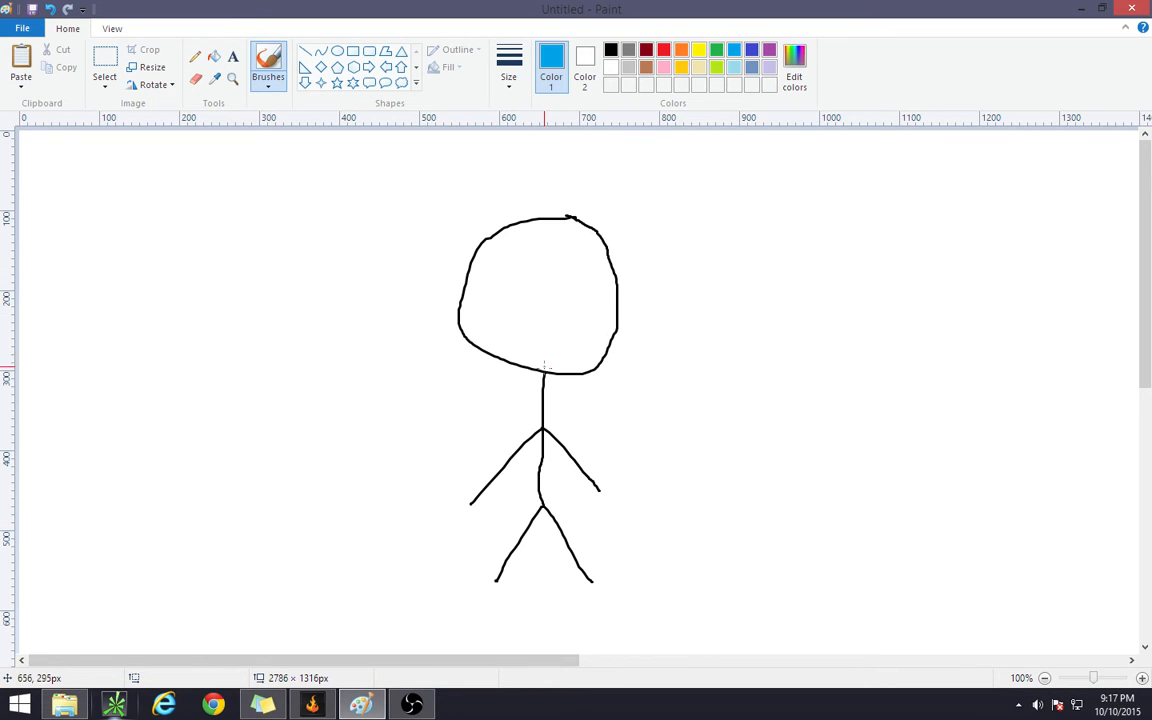
left_click_drag(544, 380, 544, 424)
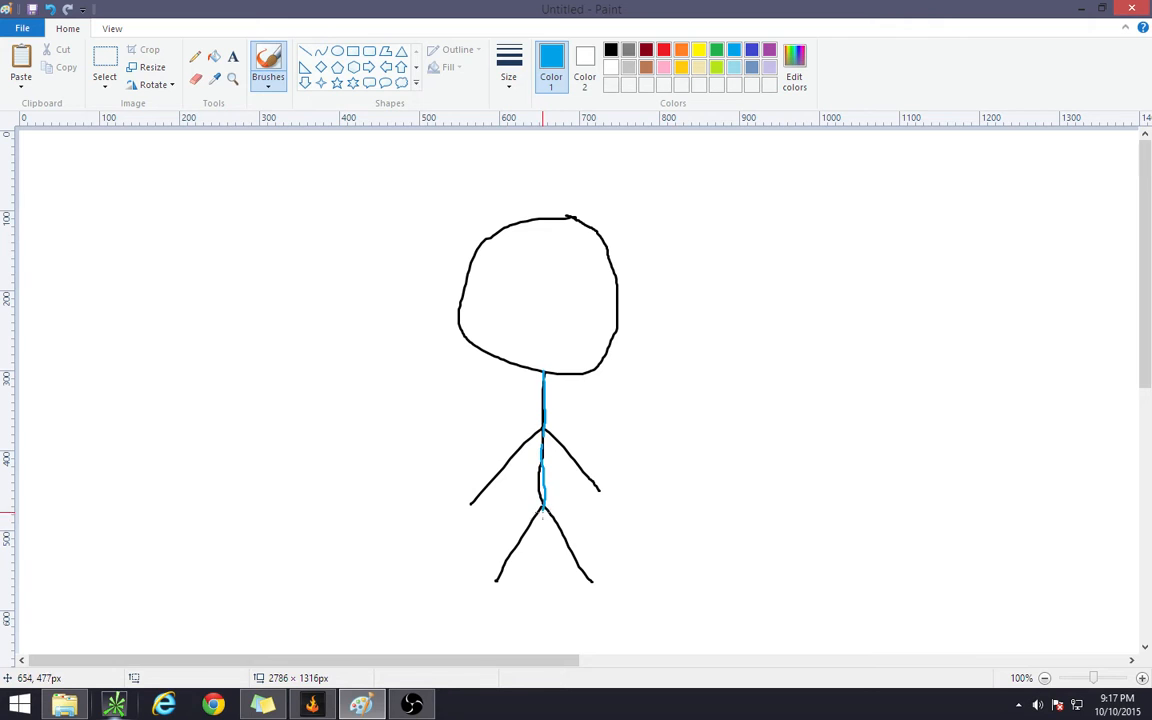
left_click_drag(540, 510, 584, 564)
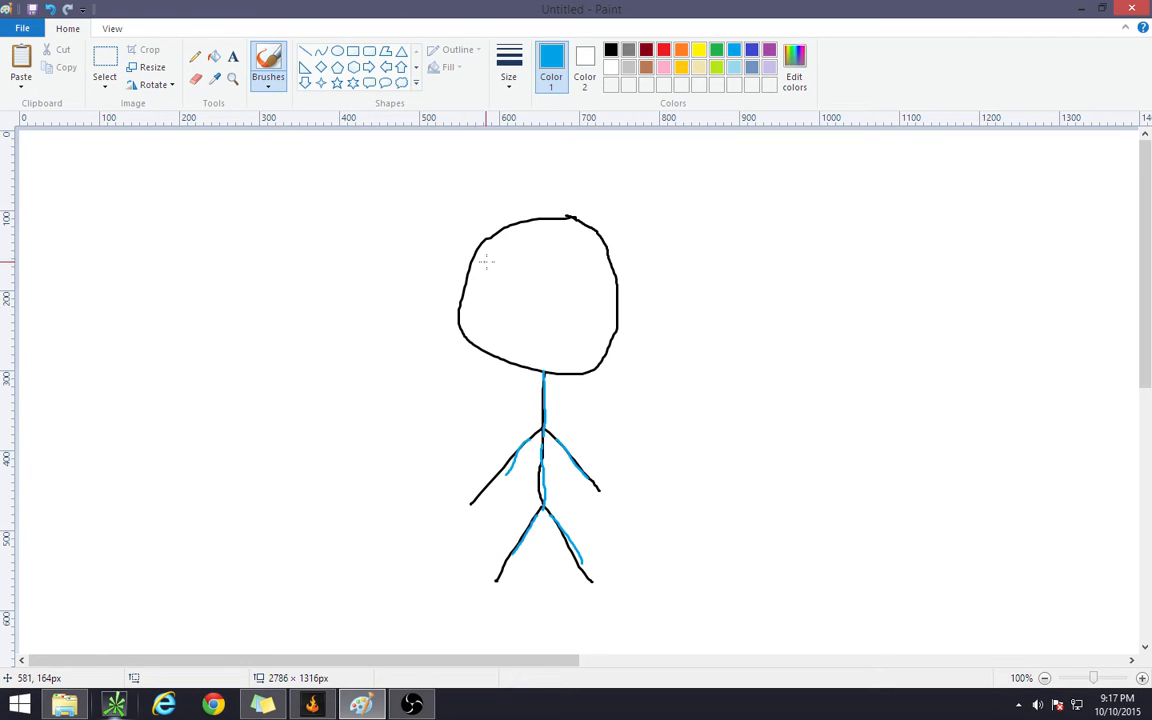
mouse_move(544, 332)
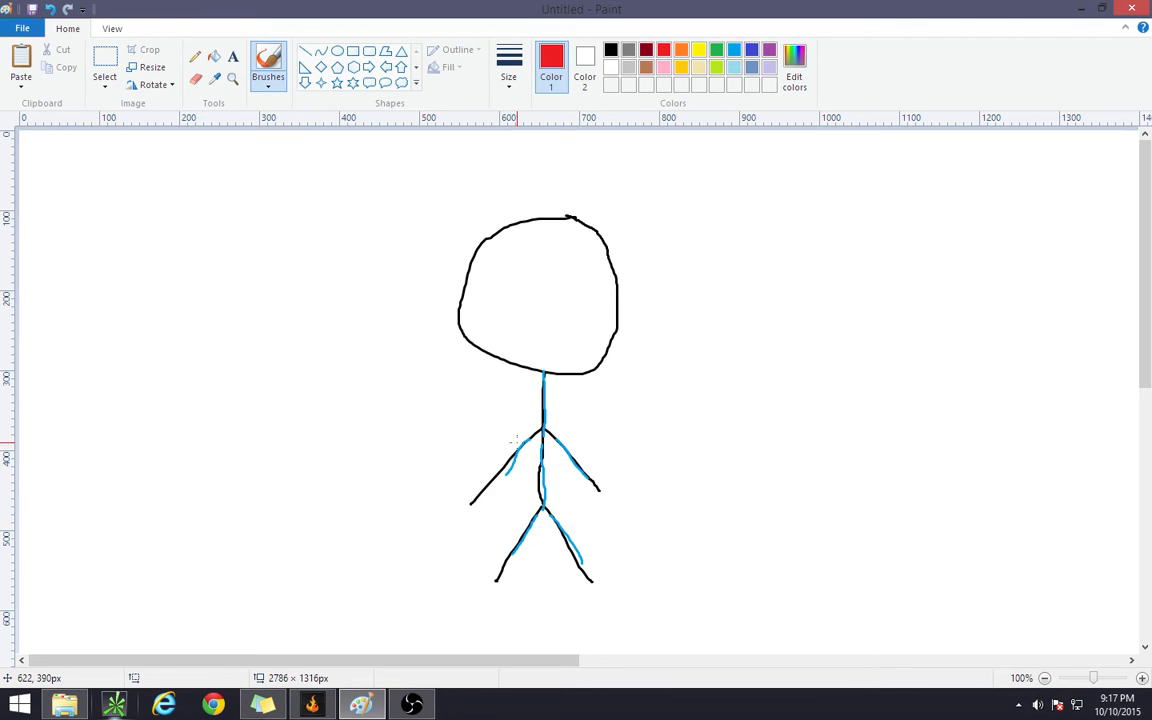
mouse_move(540, 422)
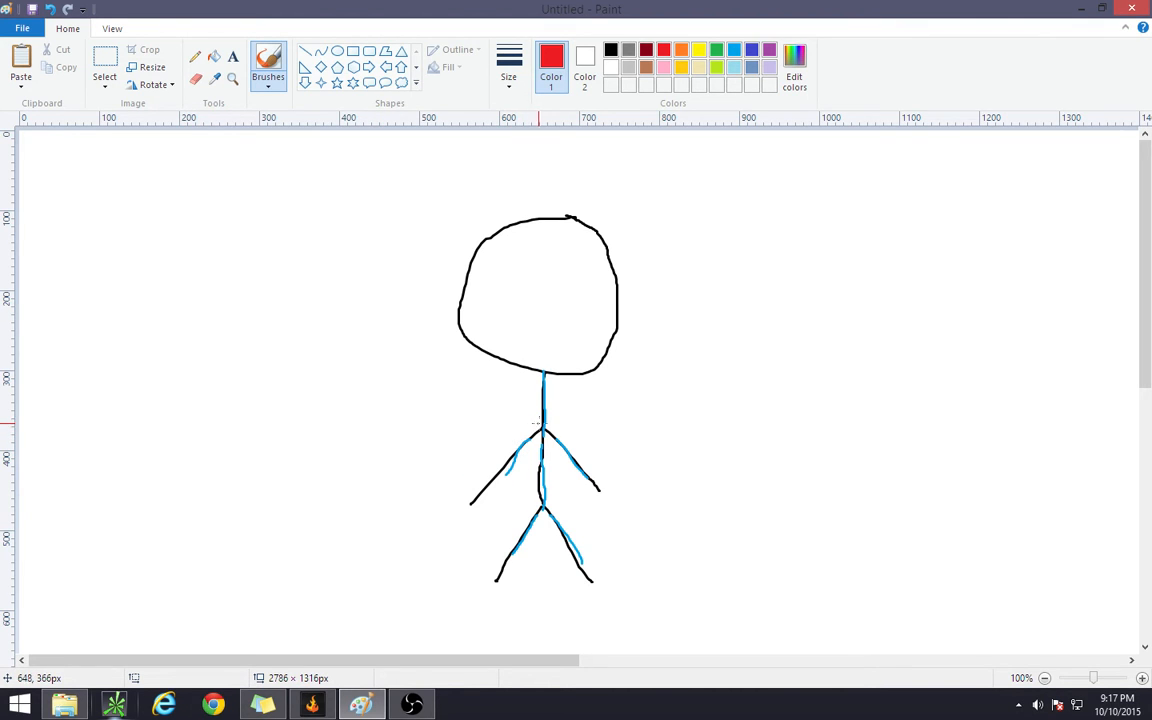
mouse_move(560, 428)
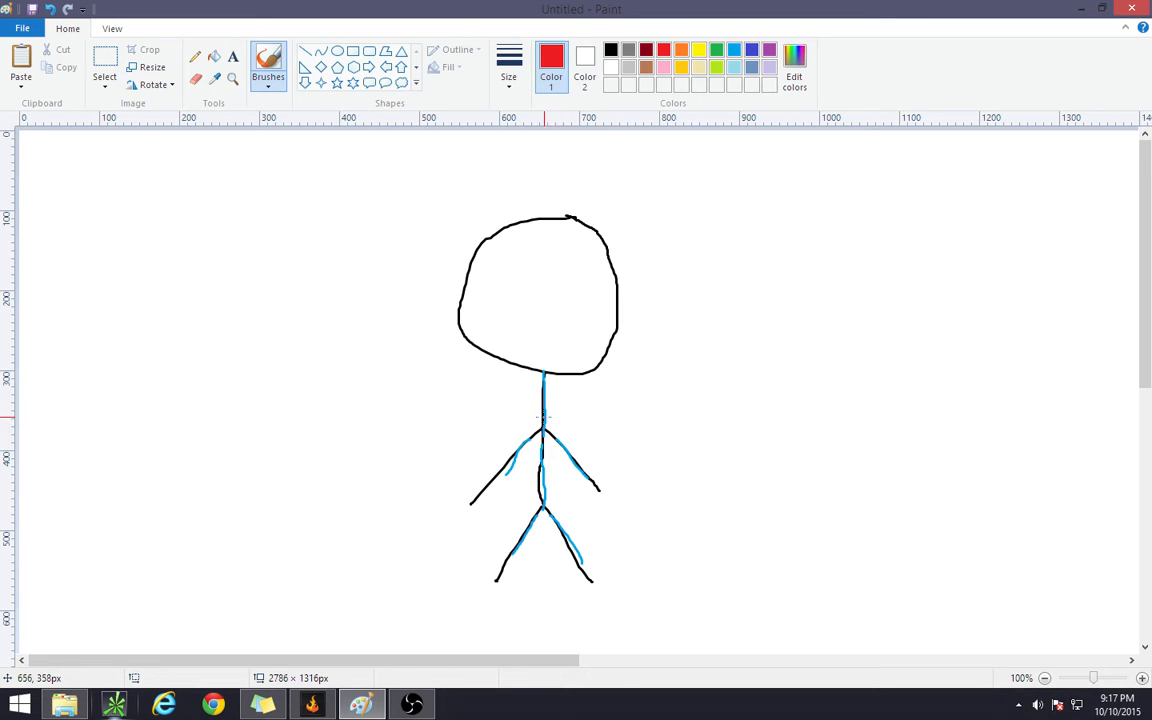
left_click(540, 418)
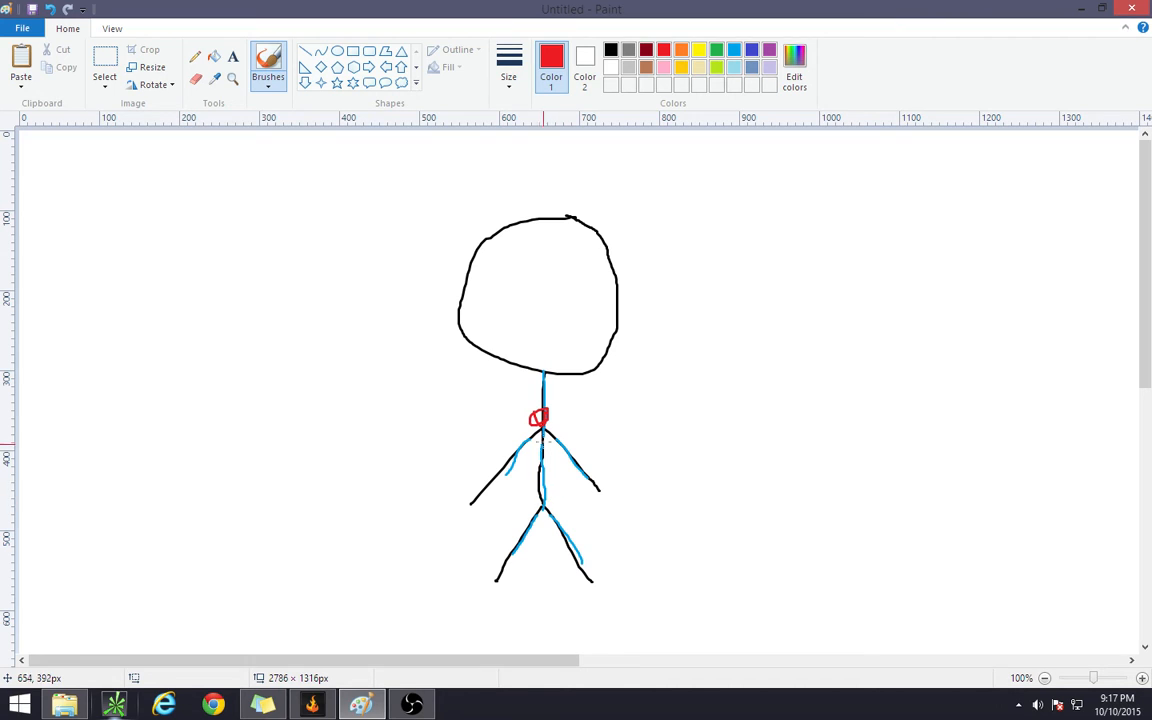
left_click_drag(540, 424, 492, 452)
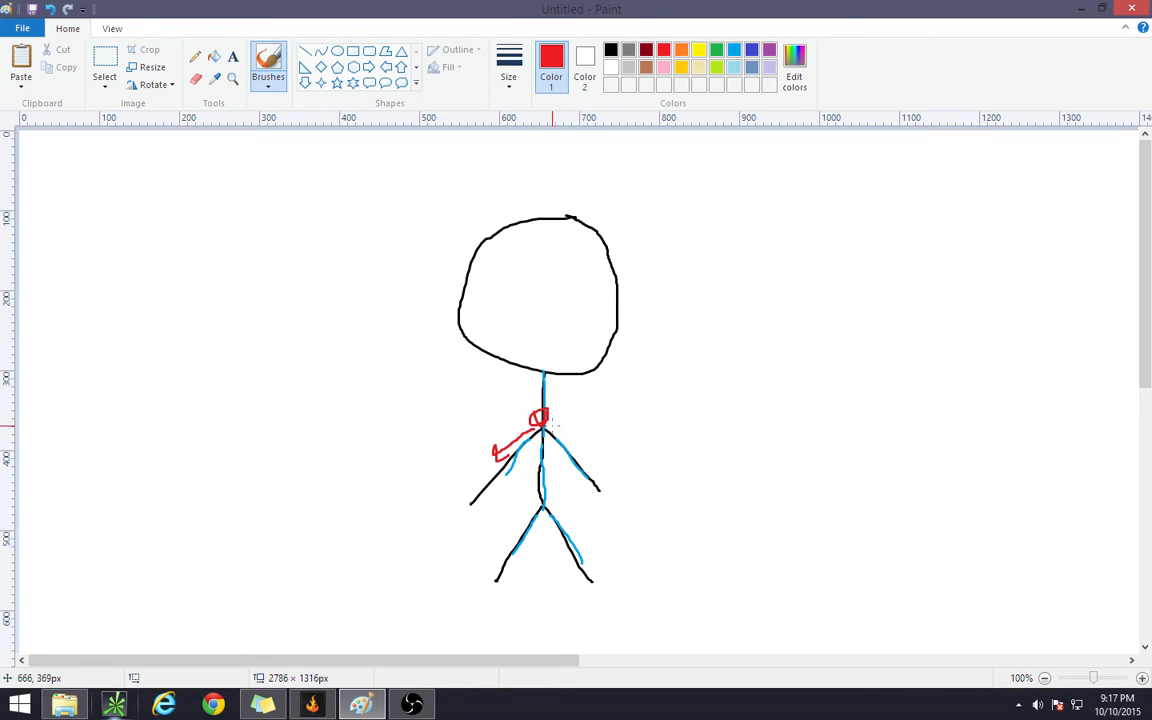
left_click_drag(544, 432, 576, 448)
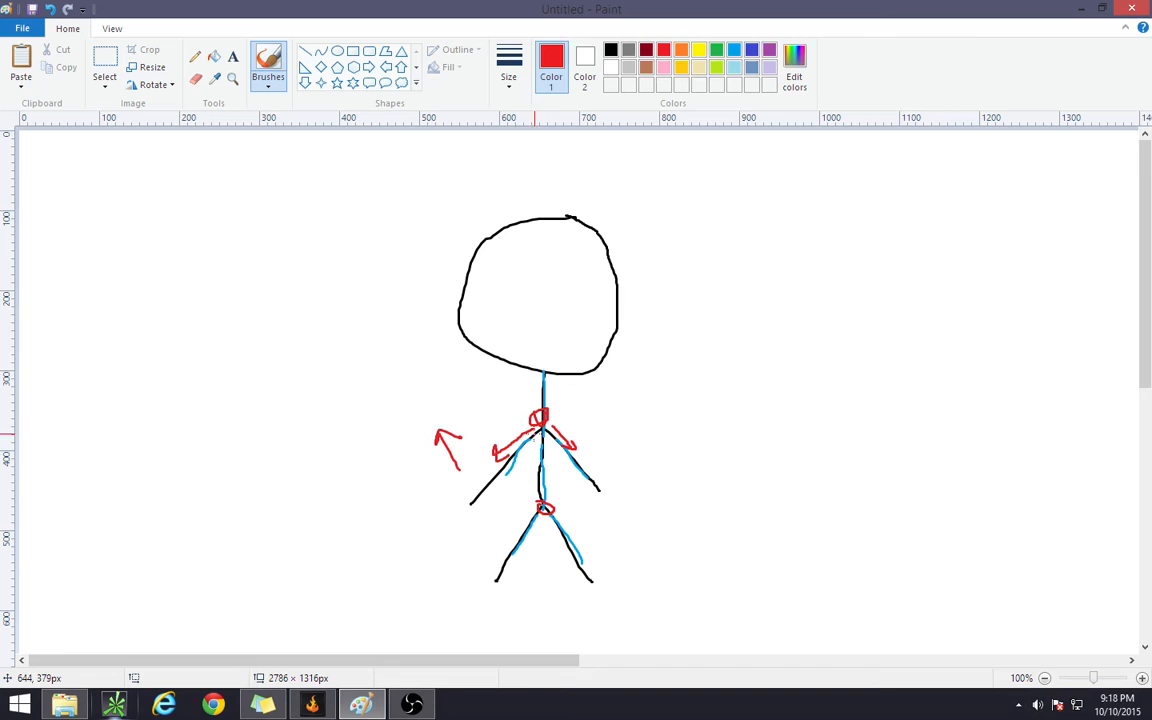
left_click_drag(490, 456, 520, 486)
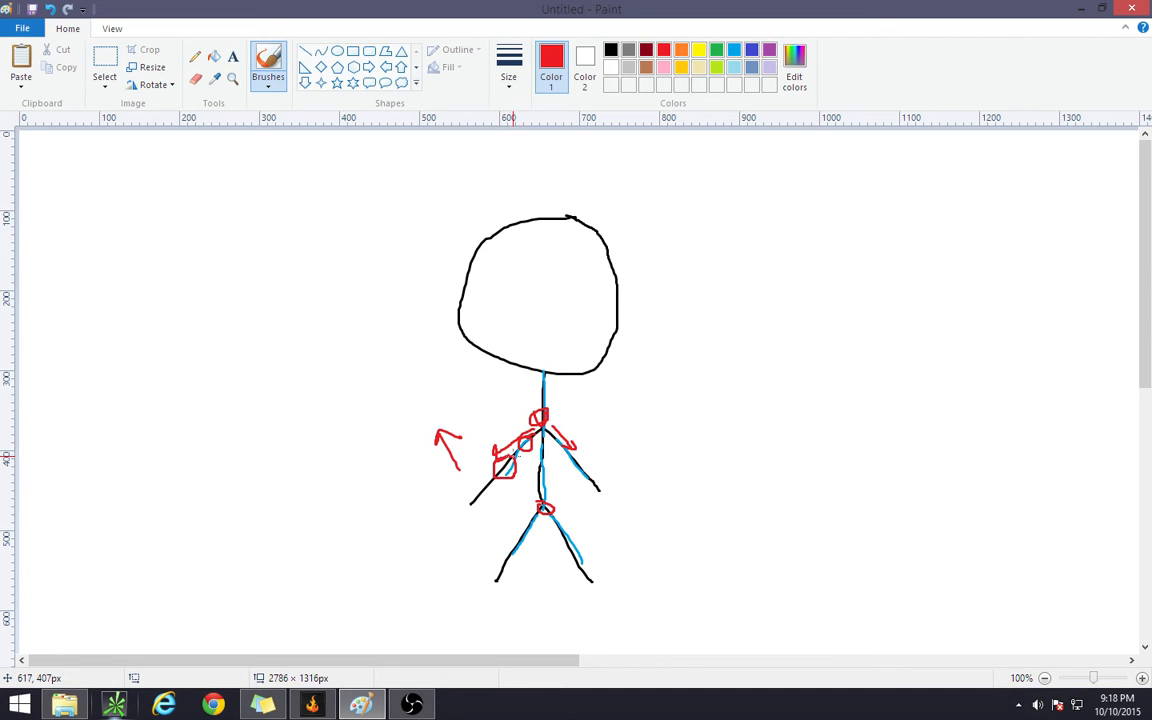
left_click_drag(490, 486, 476, 510)
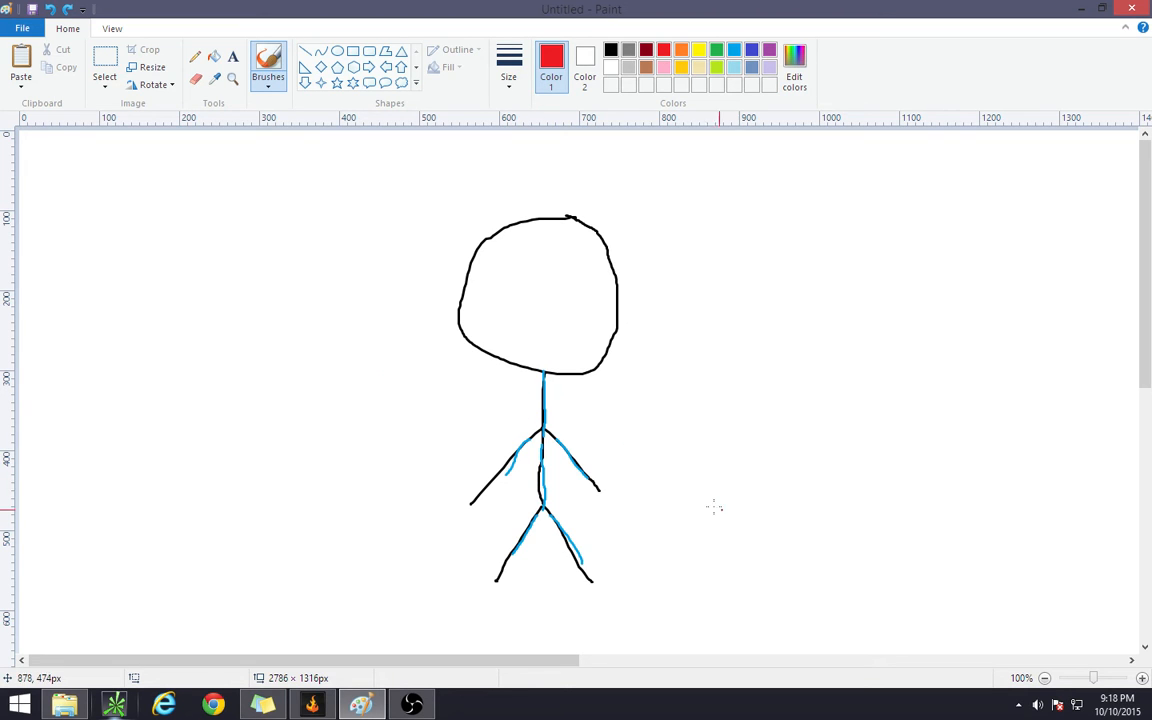
mouse_move(604, 178)
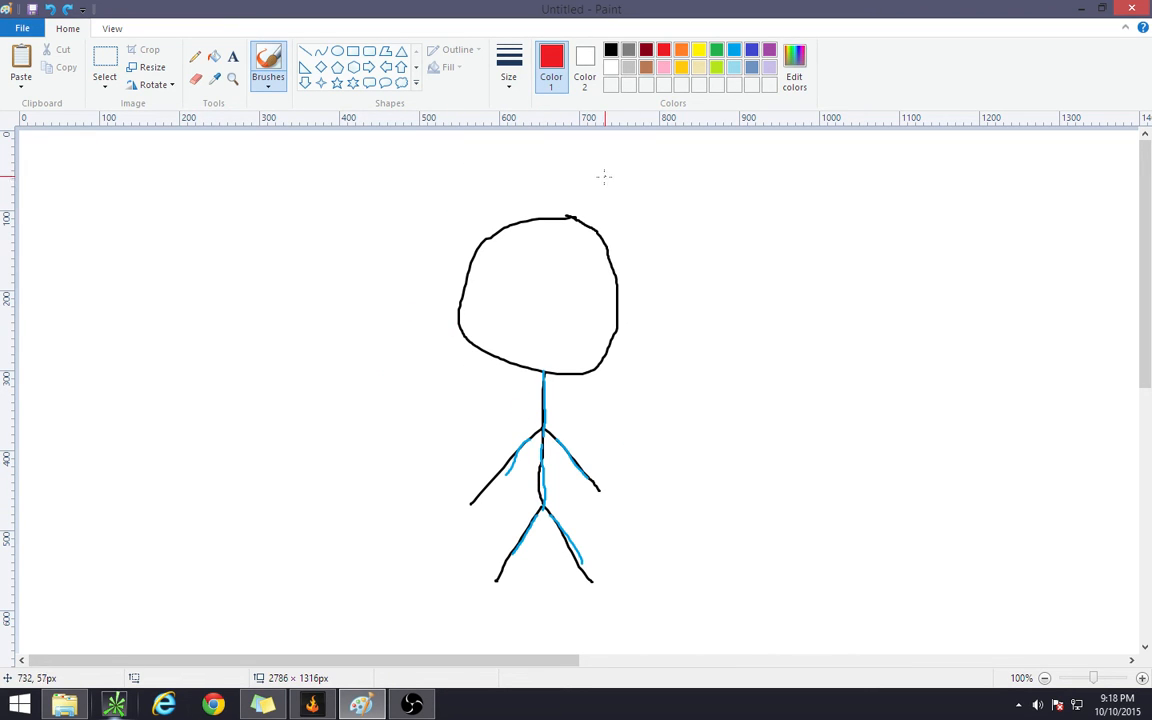
mouse_move(372, 390)
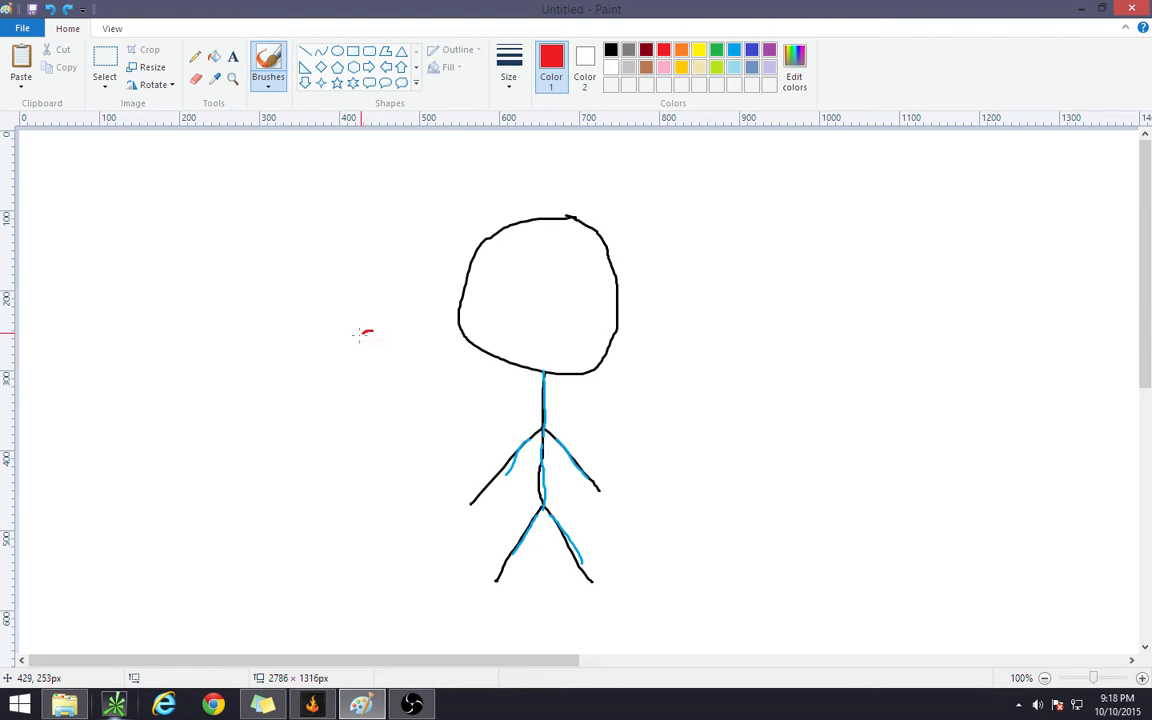
Step: Draw a red crossed target left of the head with a red line to the shoulders
left_click_drag(360, 320, 356, 390)
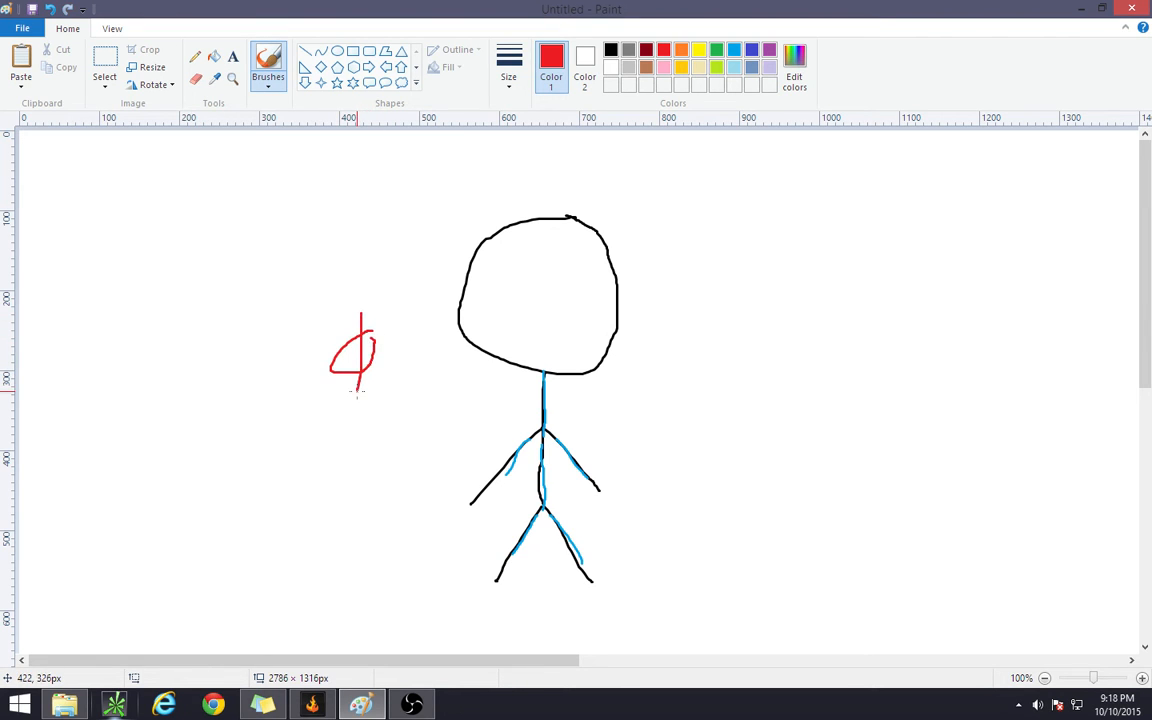
left_click_drag(320, 348, 404, 348)
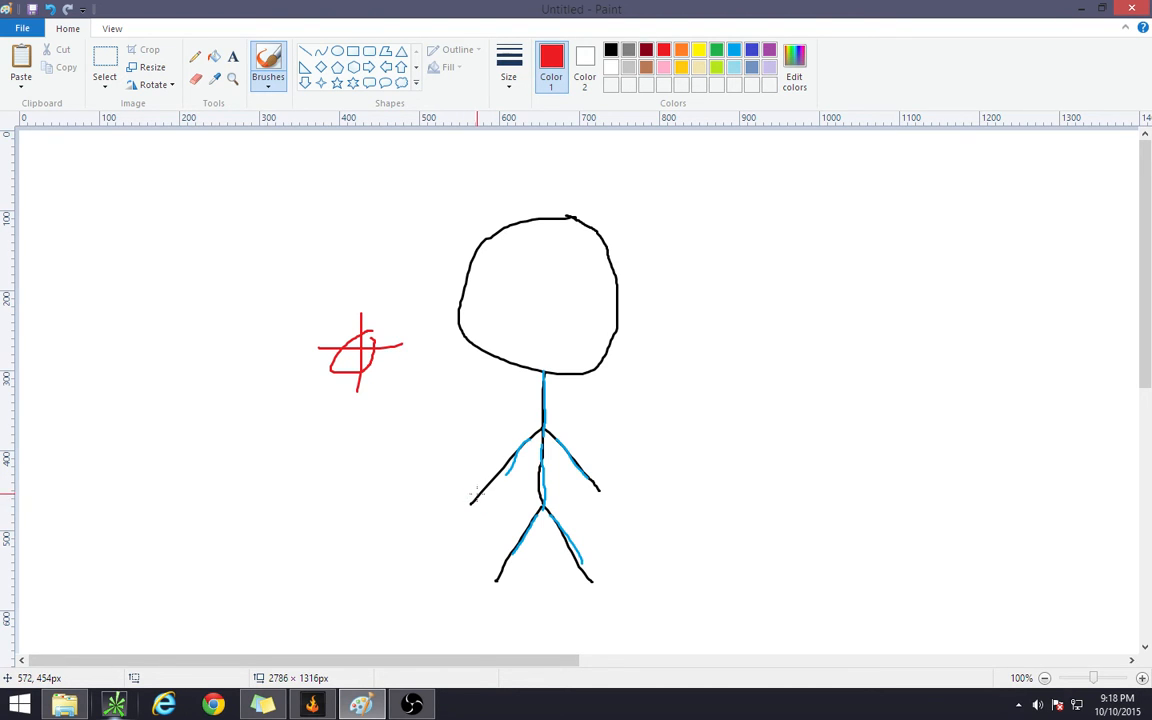
mouse_move(468, 500)
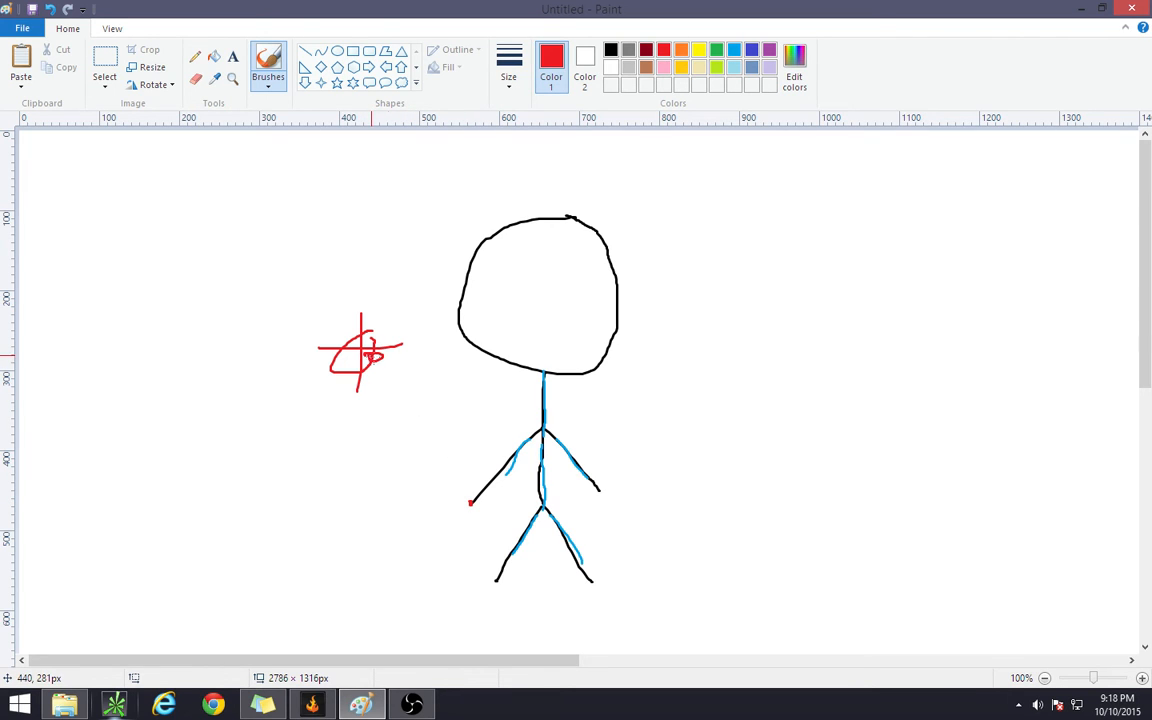
mouse_move(504, 488)
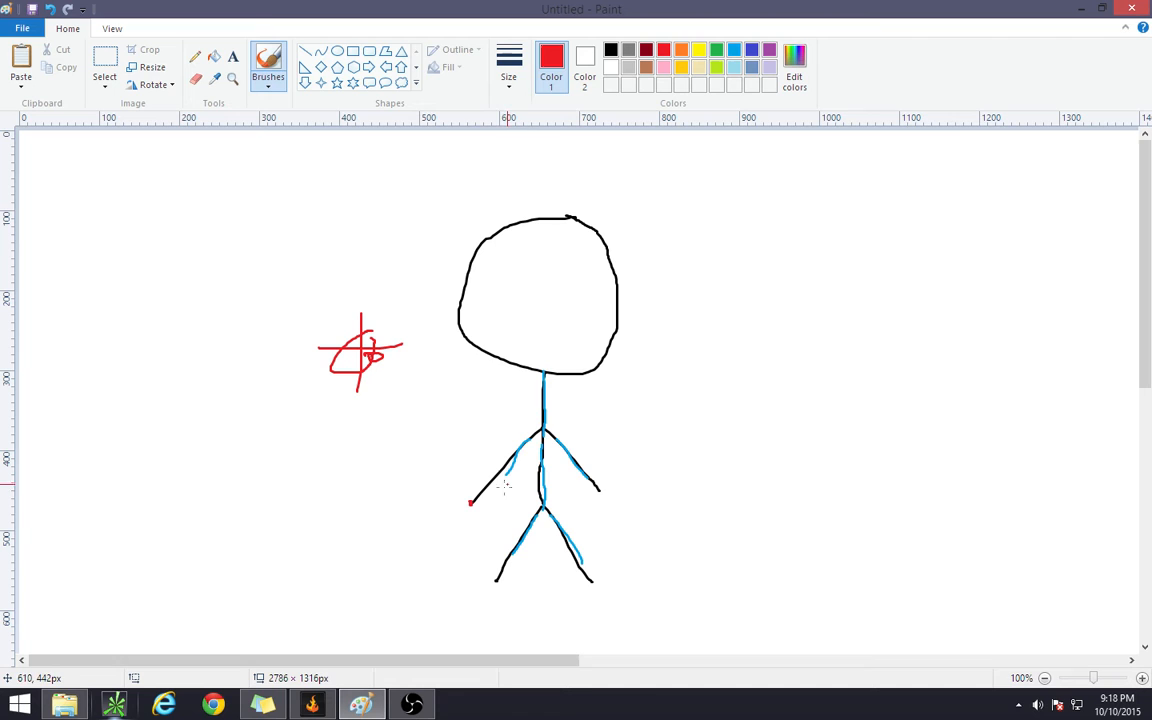
left_click_drag(436, 430, 476, 504)
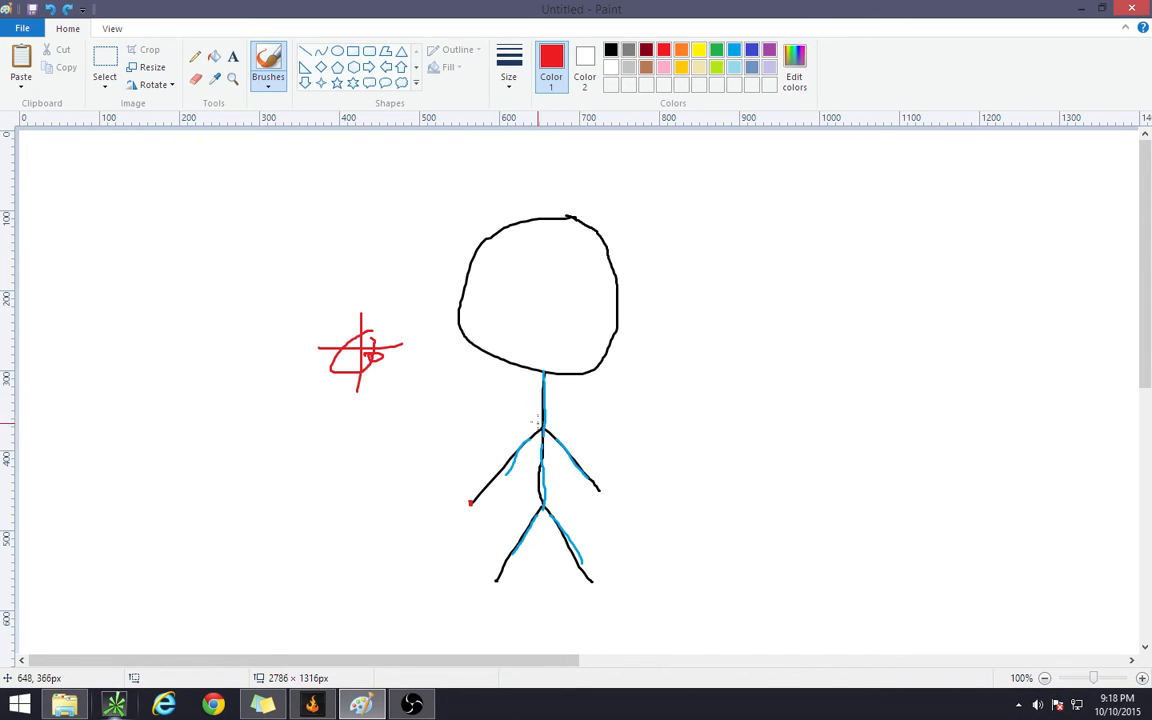
left_click_drag(476, 392, 540, 428)
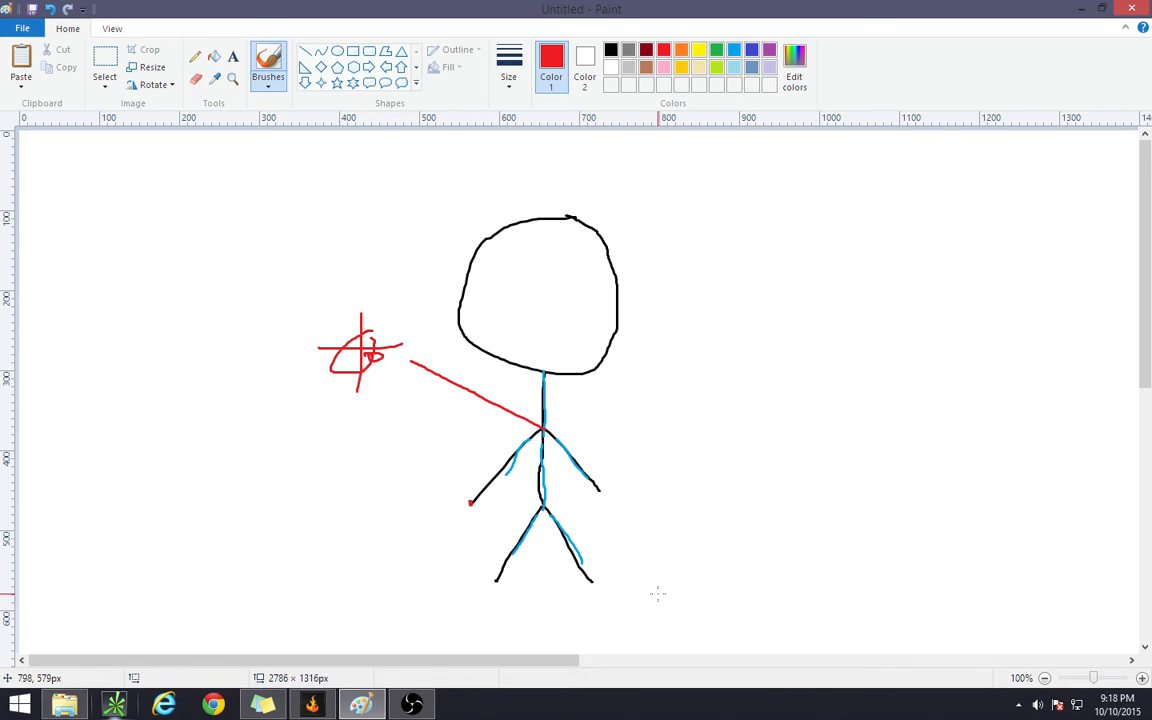
mouse_move(664, 588)
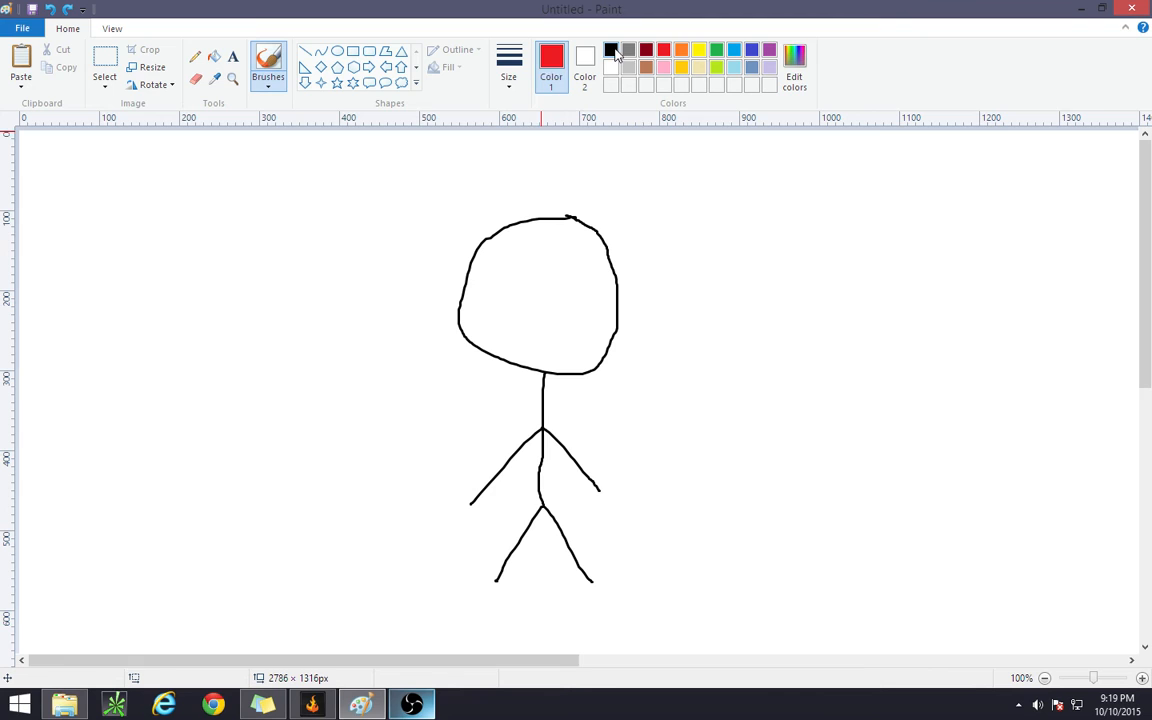
Step: Switch the drawing colour back to black after clearing the coloured markings
left_click(610, 50)
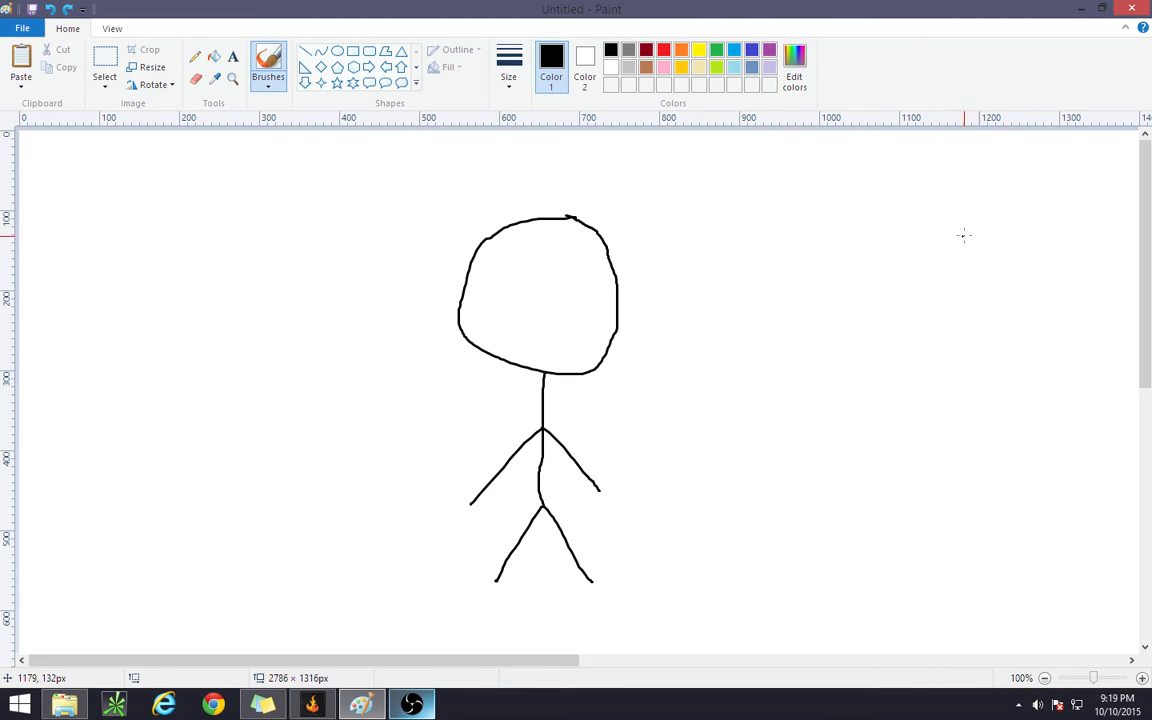
mouse_move(992, 218)
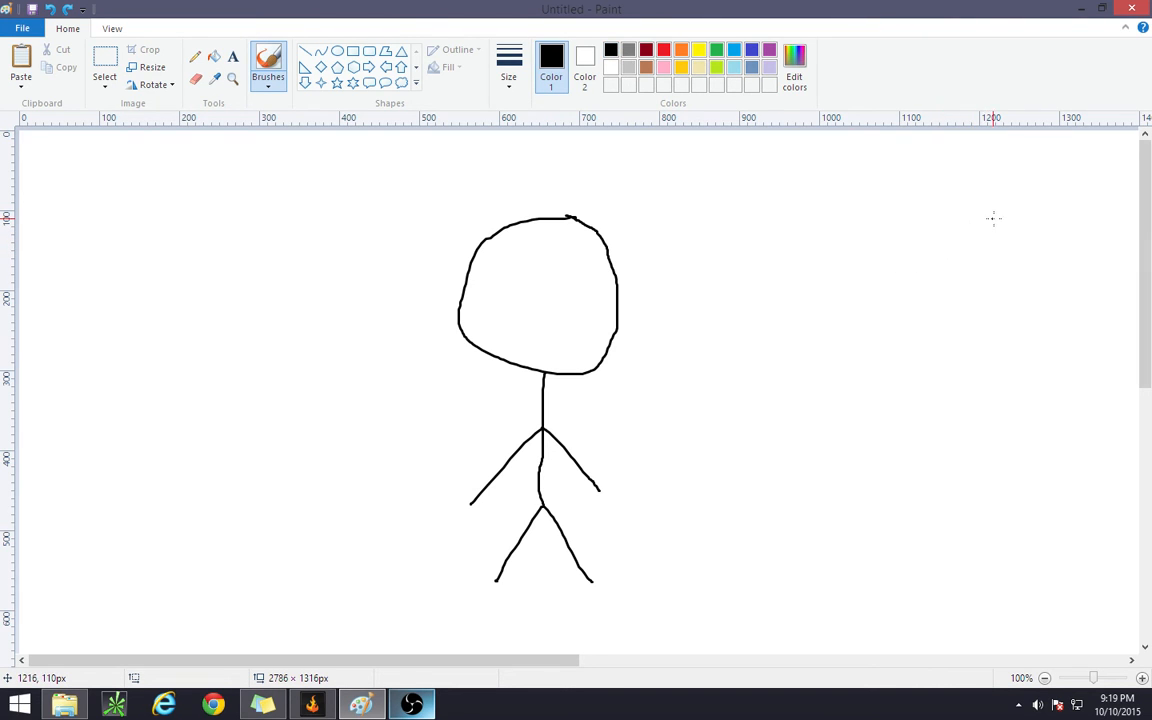
Step: Draw a black stepped staircase from the upper right down toward the figure's feet
left_click_drag(770, 330, 1020, 216)
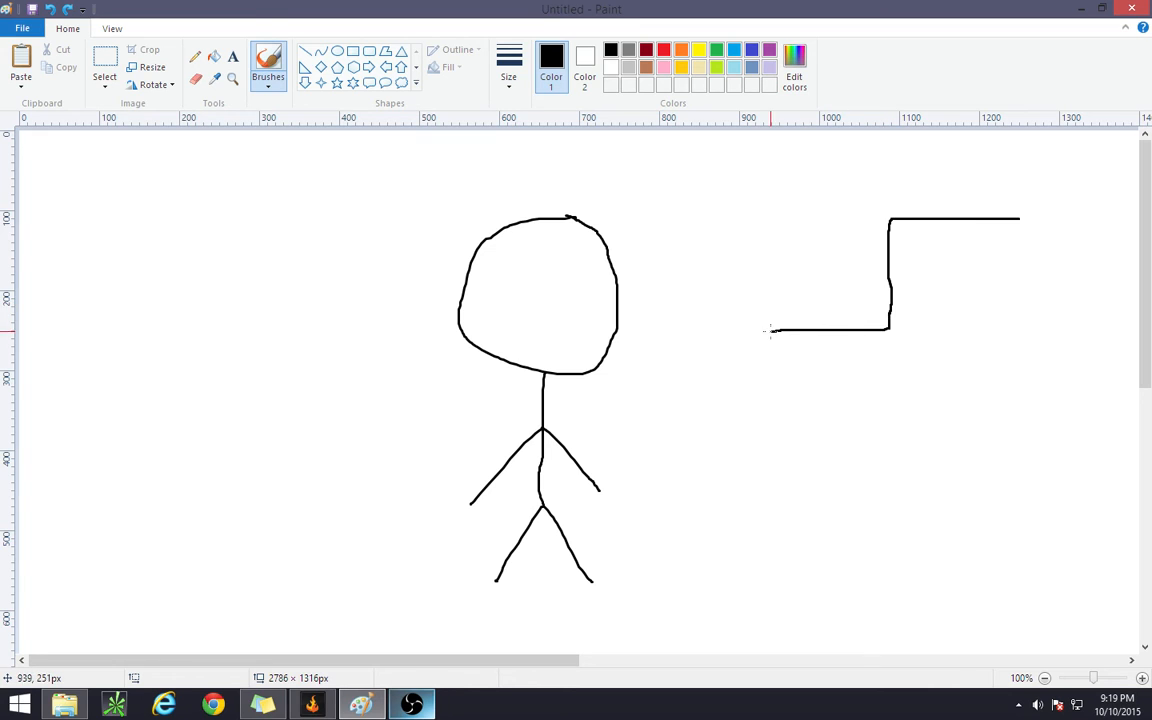
left_click_drag(770, 336, 696, 544)
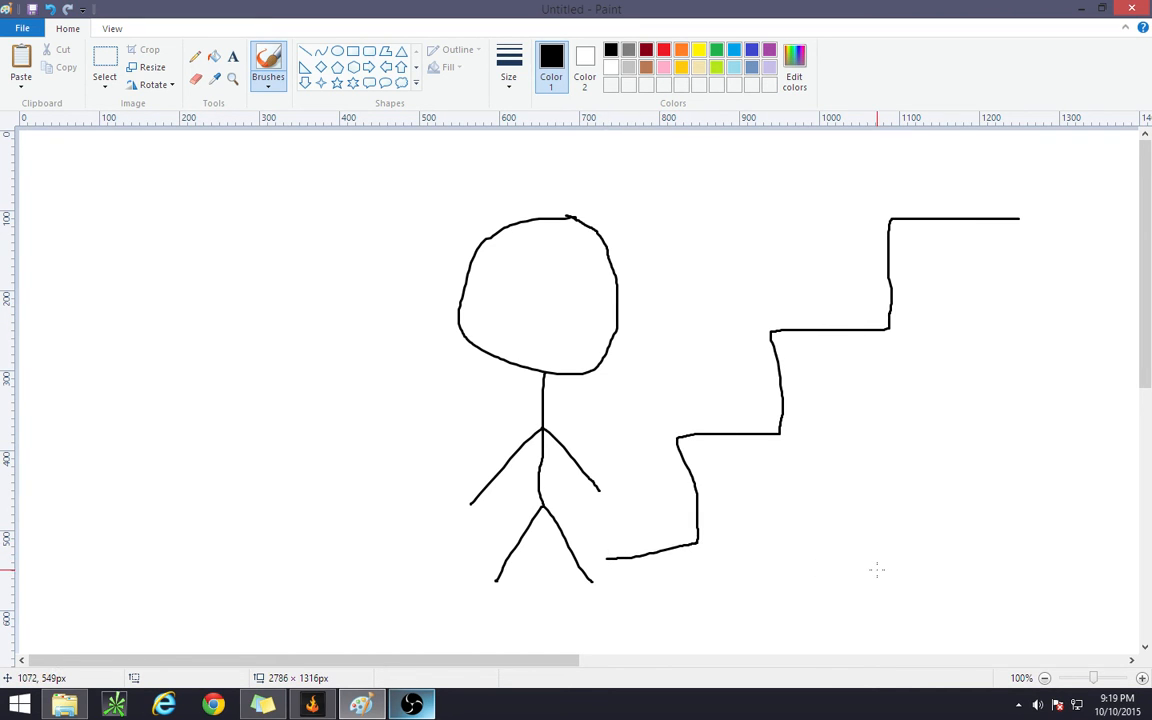
mouse_move(916, 252)
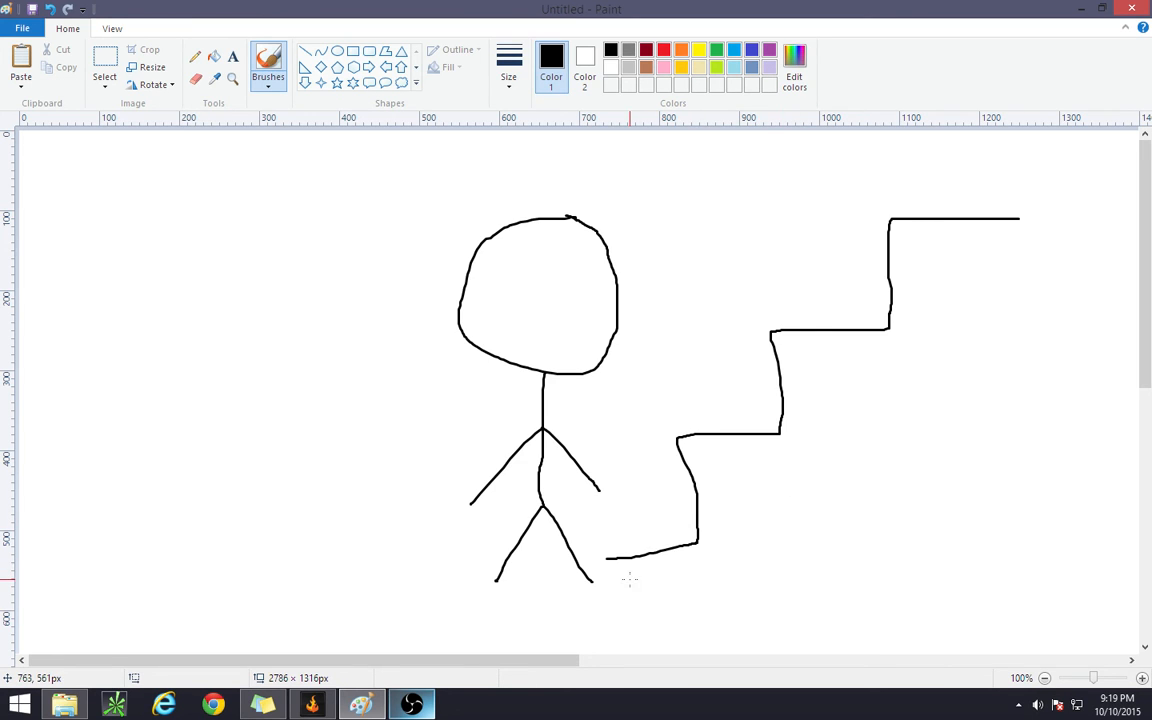
mouse_move(610, 560)
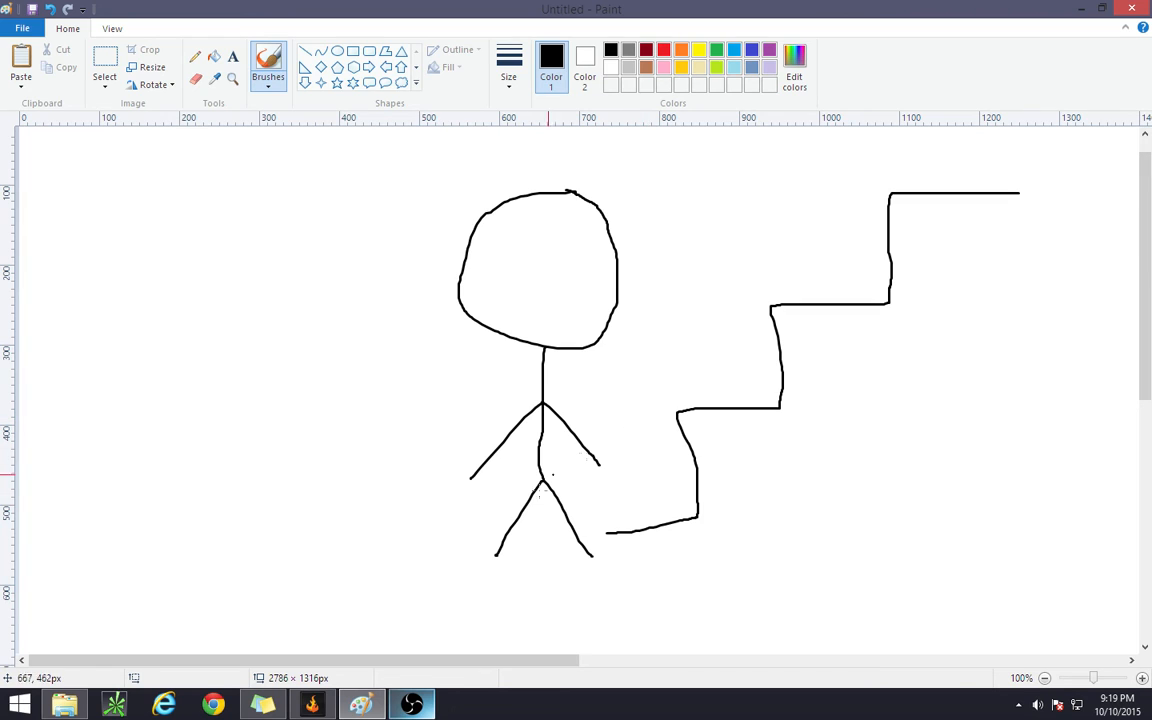
mouse_move(600, 488)
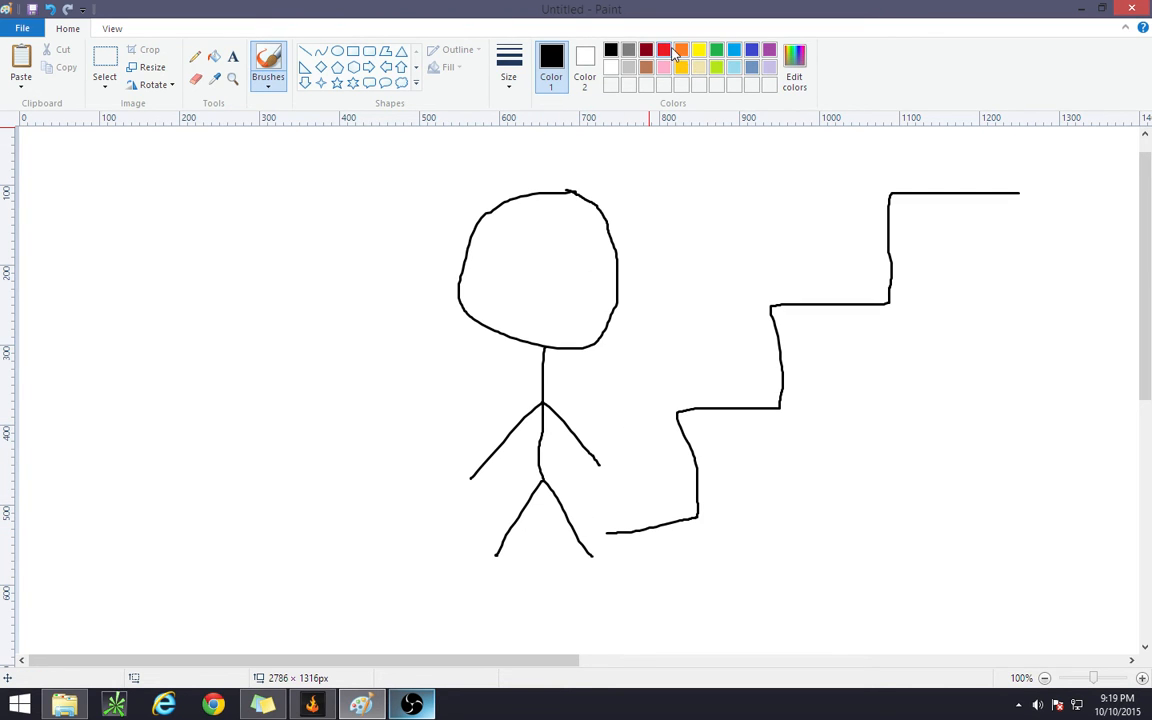
Step: Switch to red and draw a vertical trace line down through the right foot
left_click(664, 50)
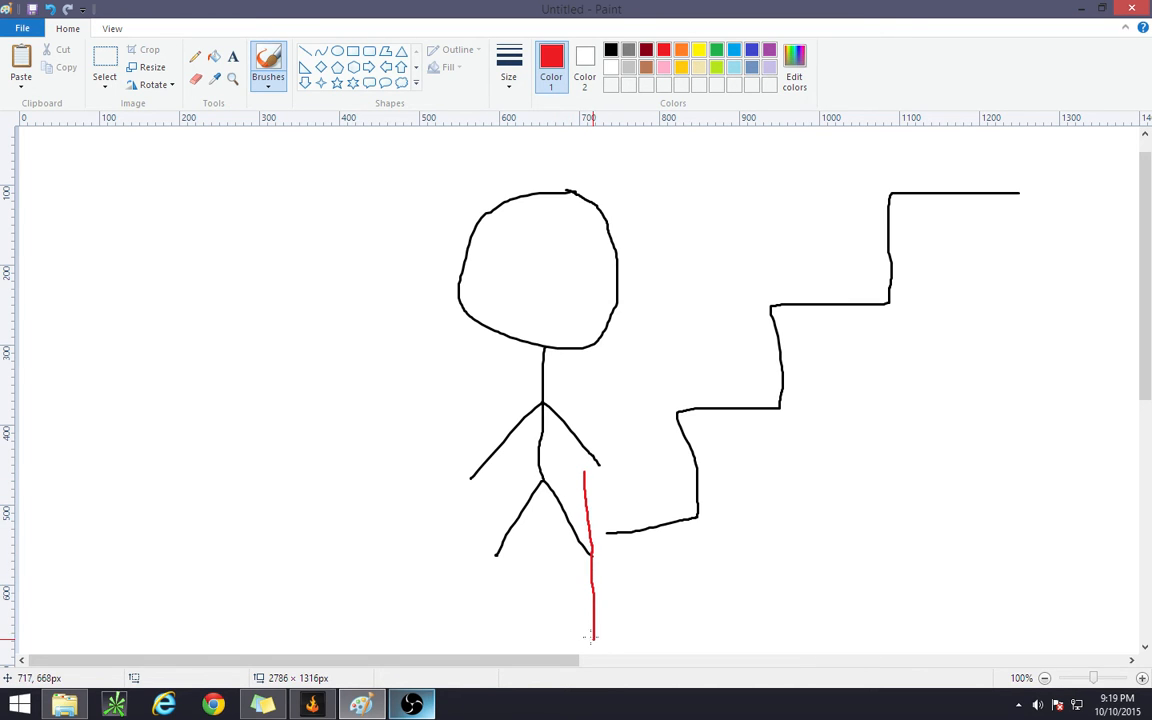
left_click_drag(490, 480, 500, 560)
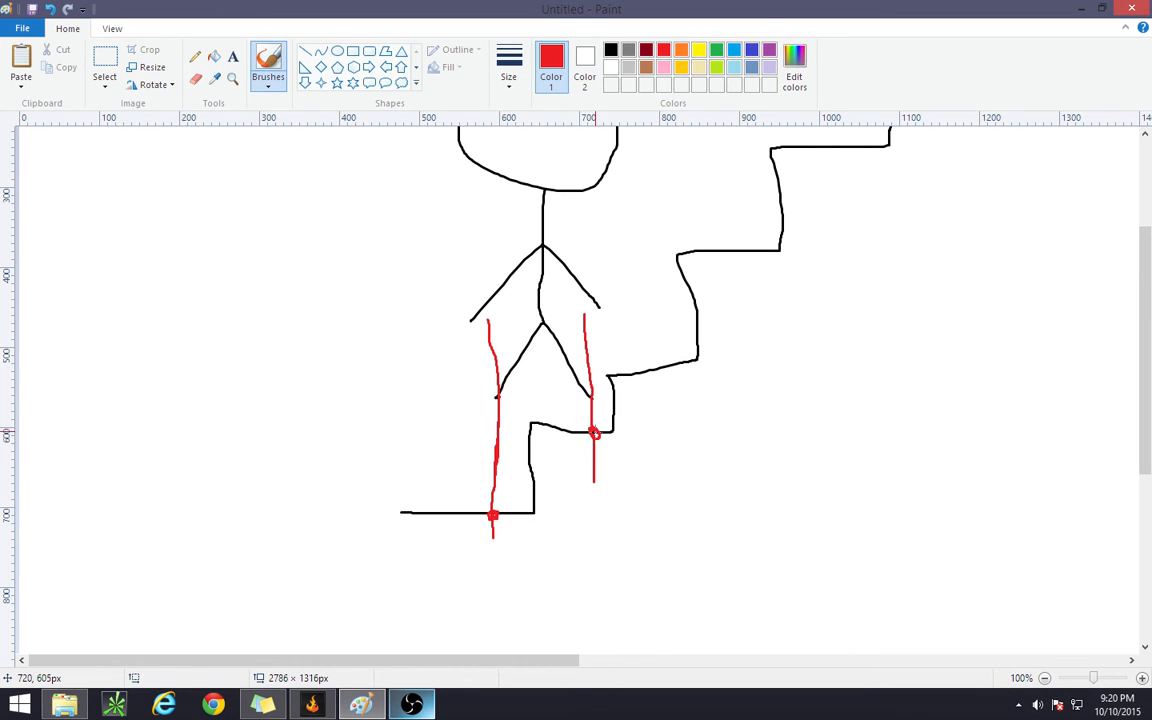
mouse_move(516, 428)
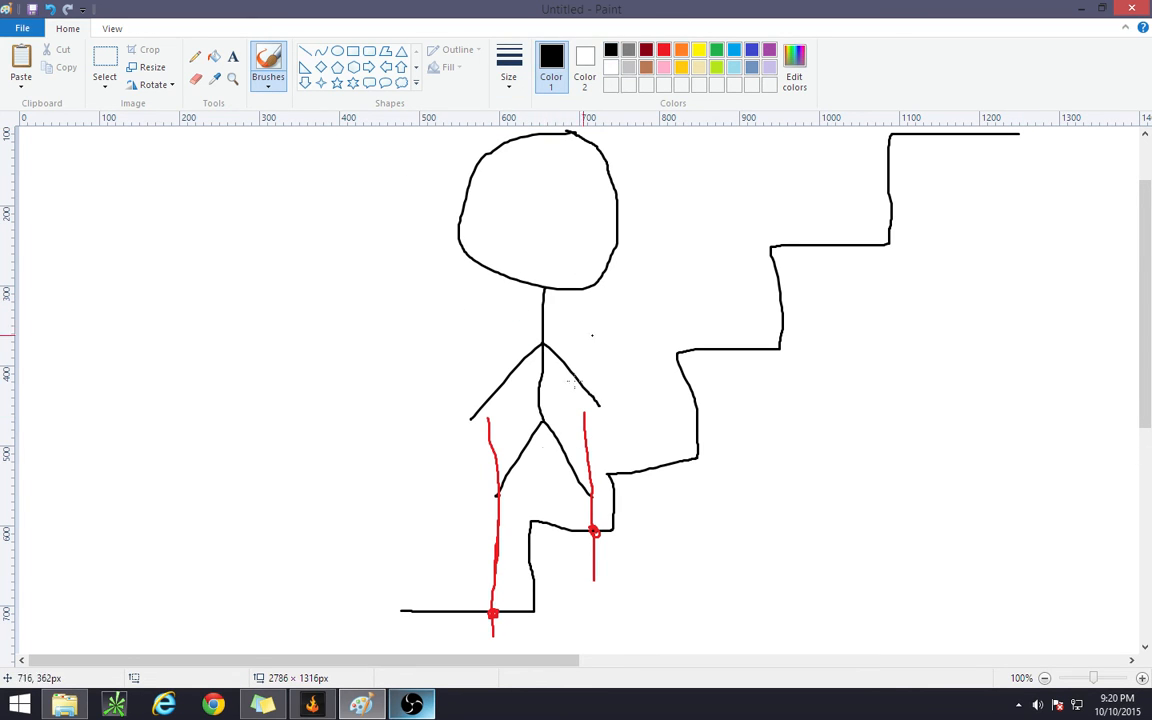
mouse_move(464, 626)
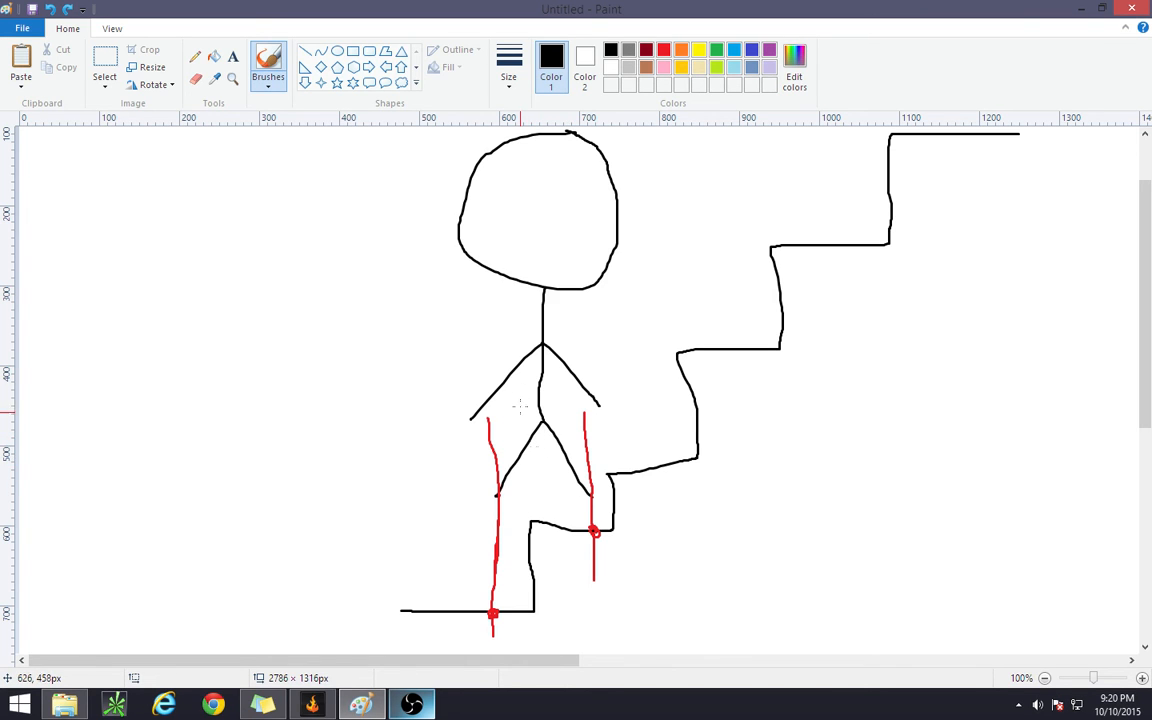
Step: Sketch a downward arrow, then select the stick figure and drag it down onto the stairs
left_click_drag(396, 248, 396, 440)
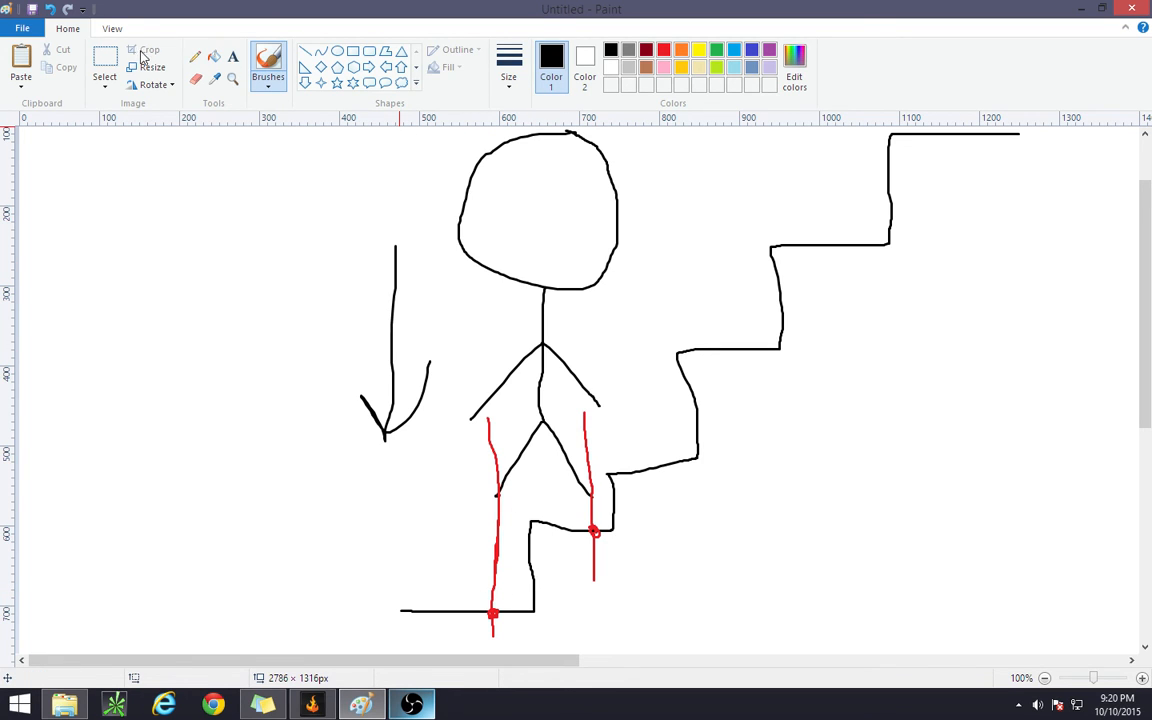
left_click(104, 70)
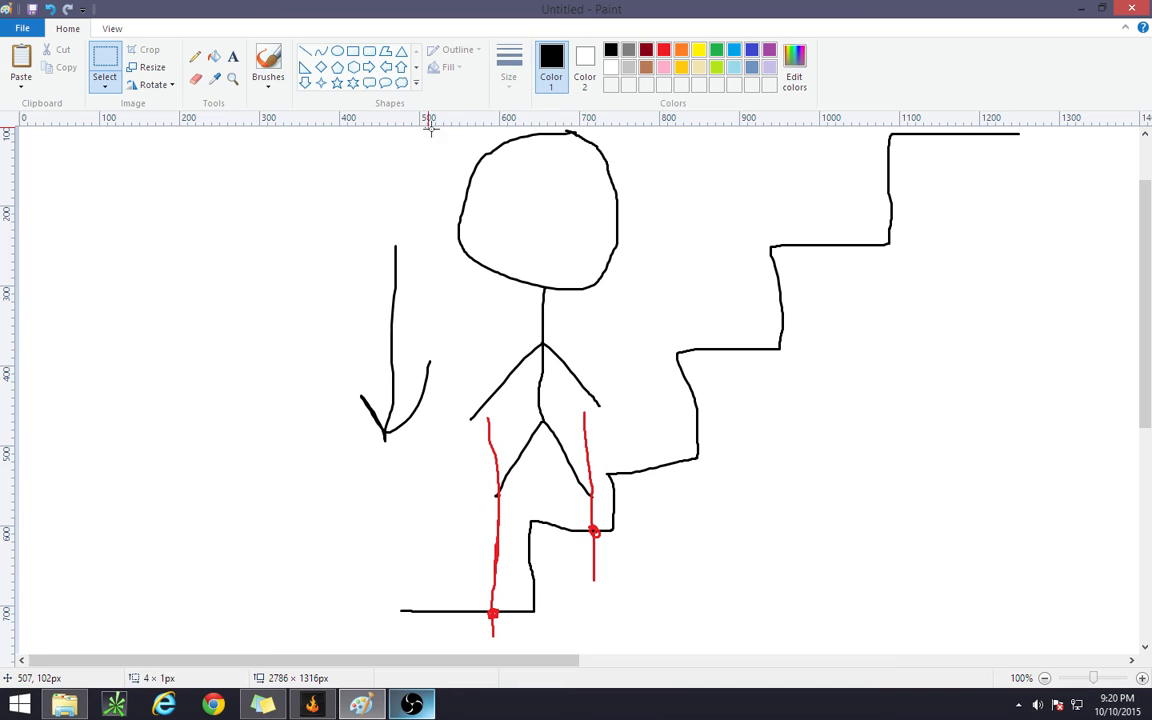
left_click_drag(424, 128, 600, 510)
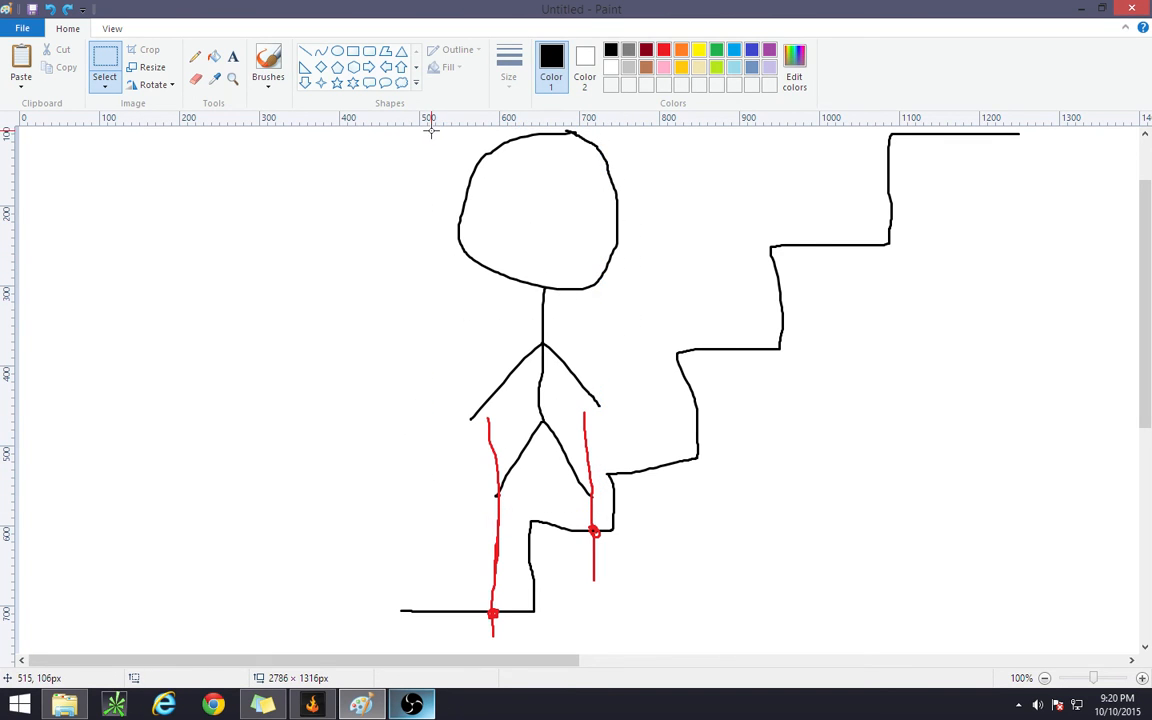
left_click_drag(432, 130, 610, 516)
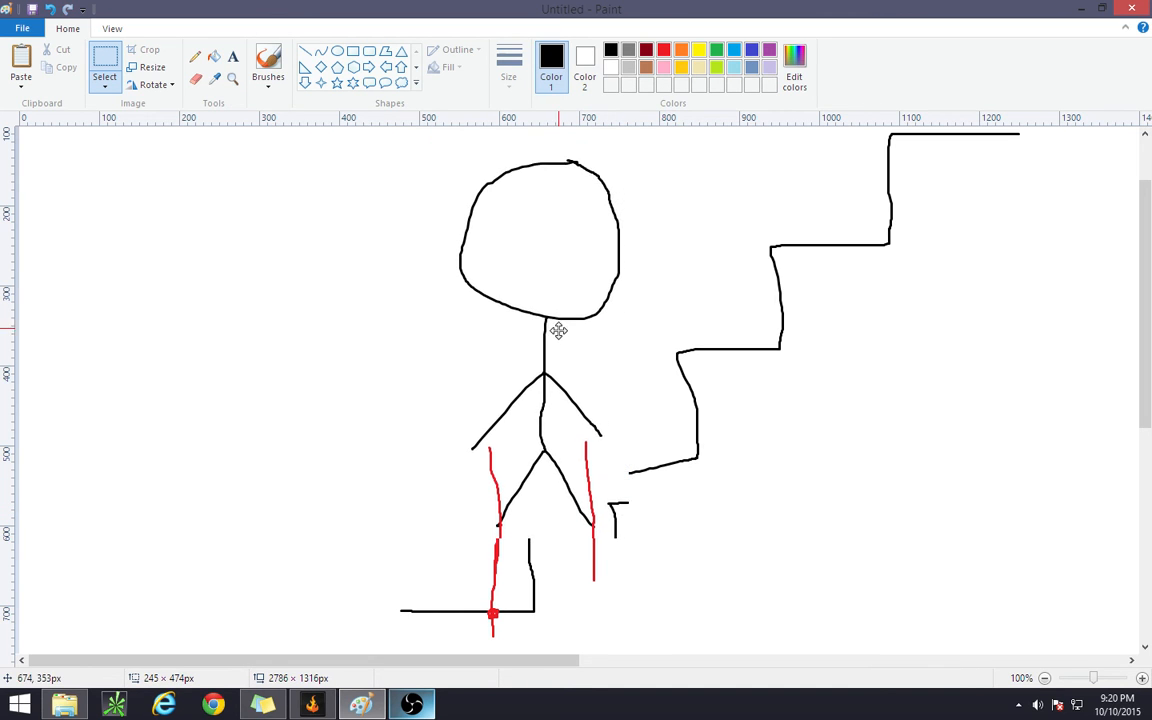
left_click_drag(558, 330, 616, 402)
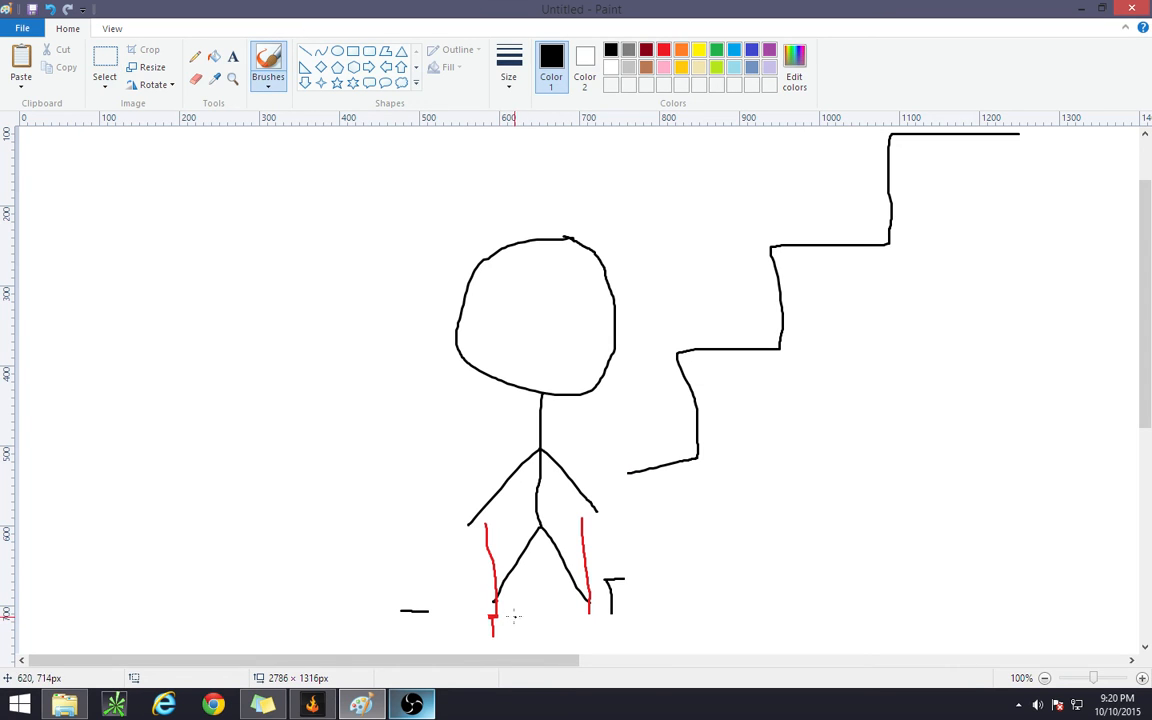
Step: Redraw the bottom stair line so the staircase reconnects to the figure's feet
left_click_drag(490, 612, 540, 612)
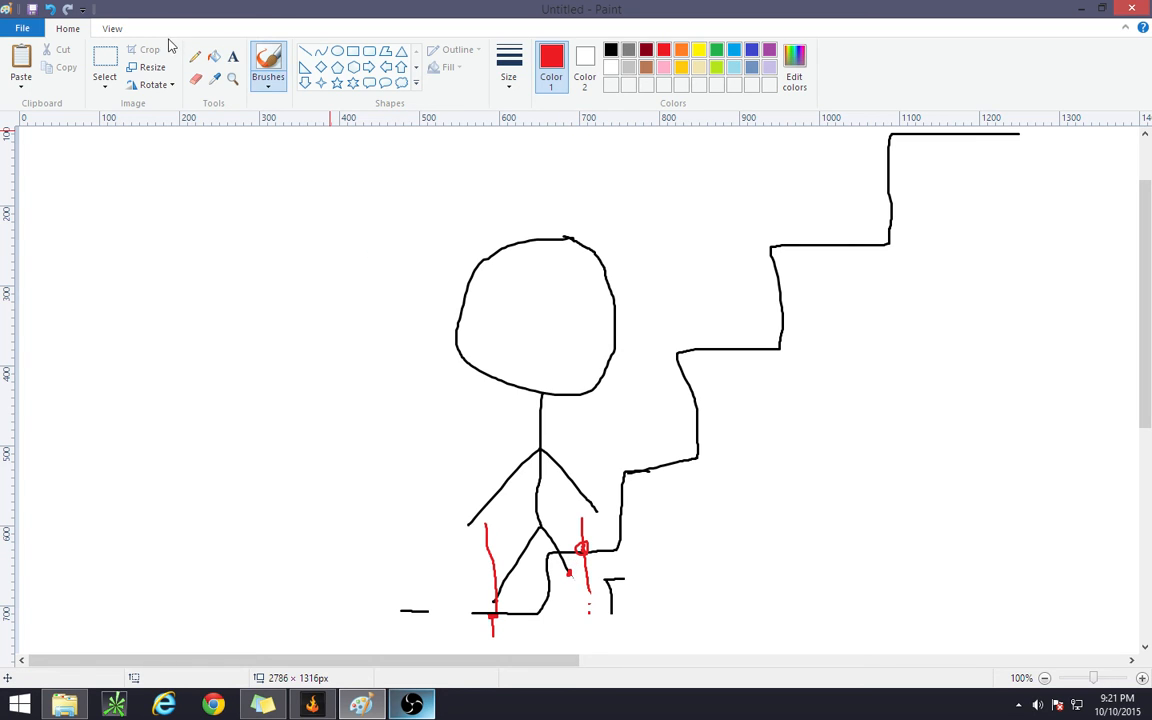
mouse_move(628, 528)
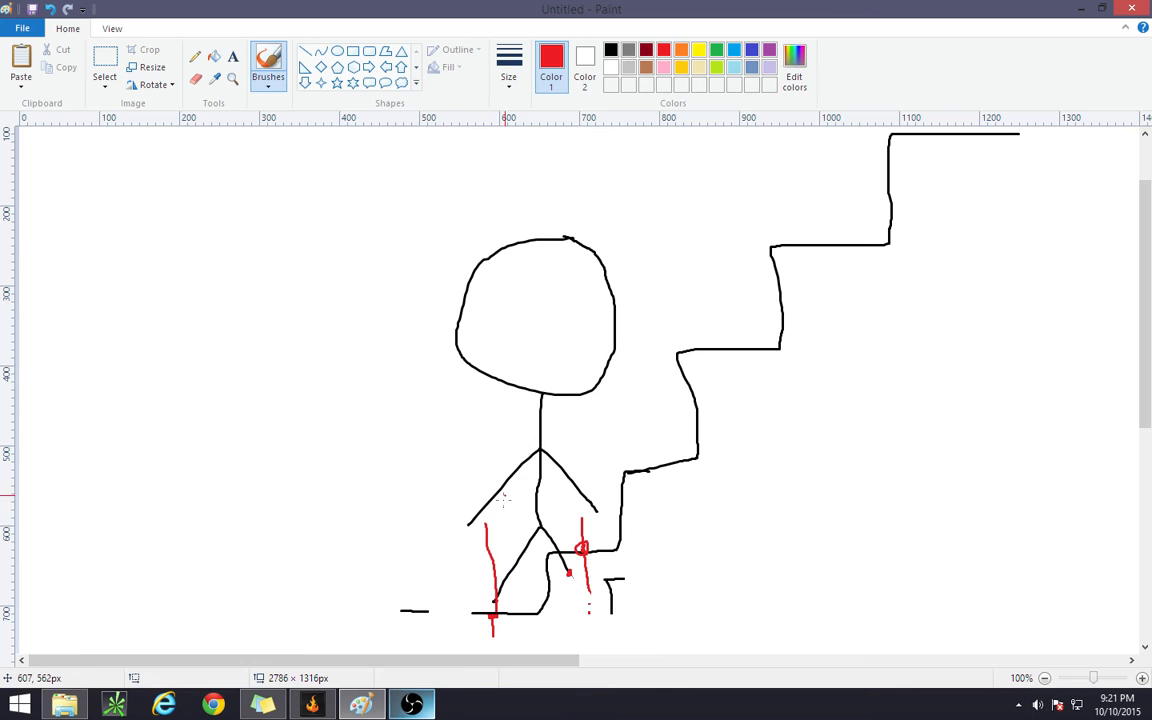
mouse_move(576, 576)
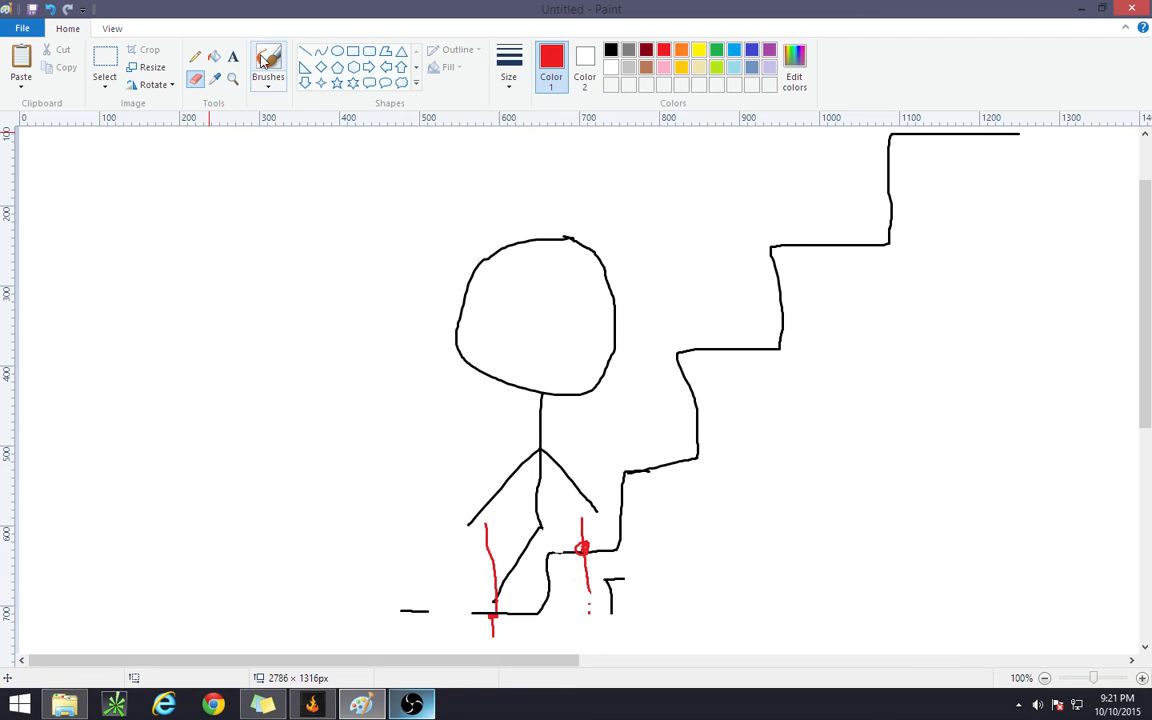
Step: Brush a bent right leg forward onto the step and pick black for redrawing it
left_click_drag(540, 524, 578, 516)
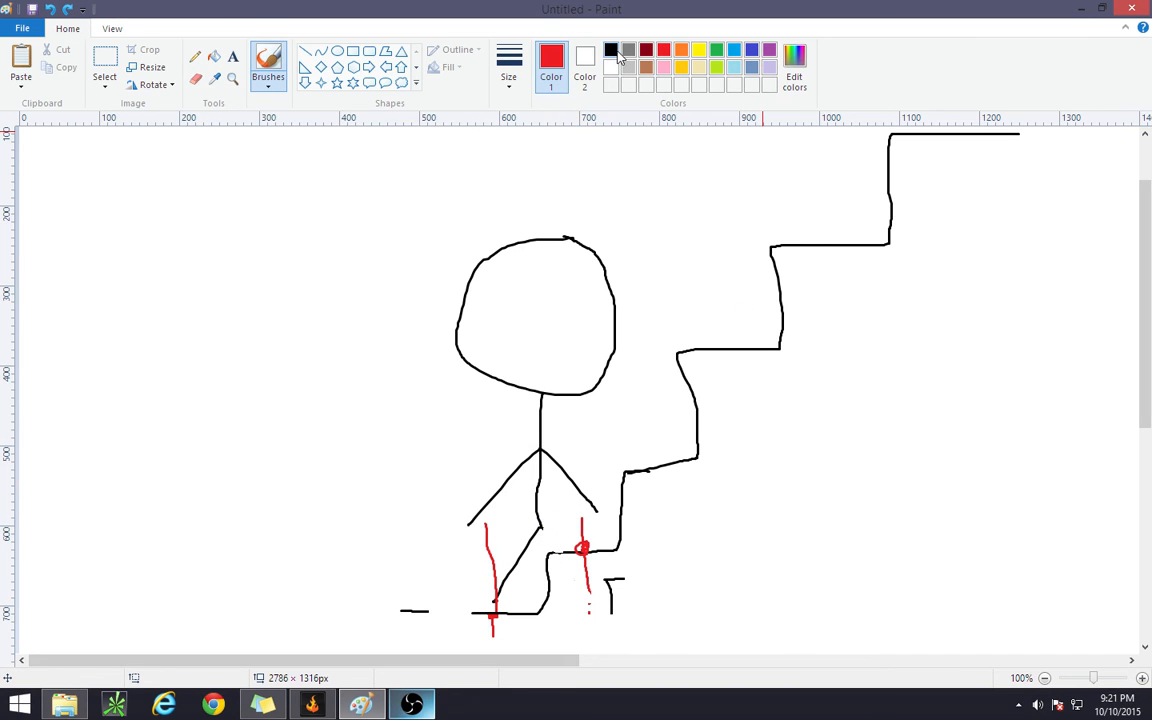
left_click(612, 50)
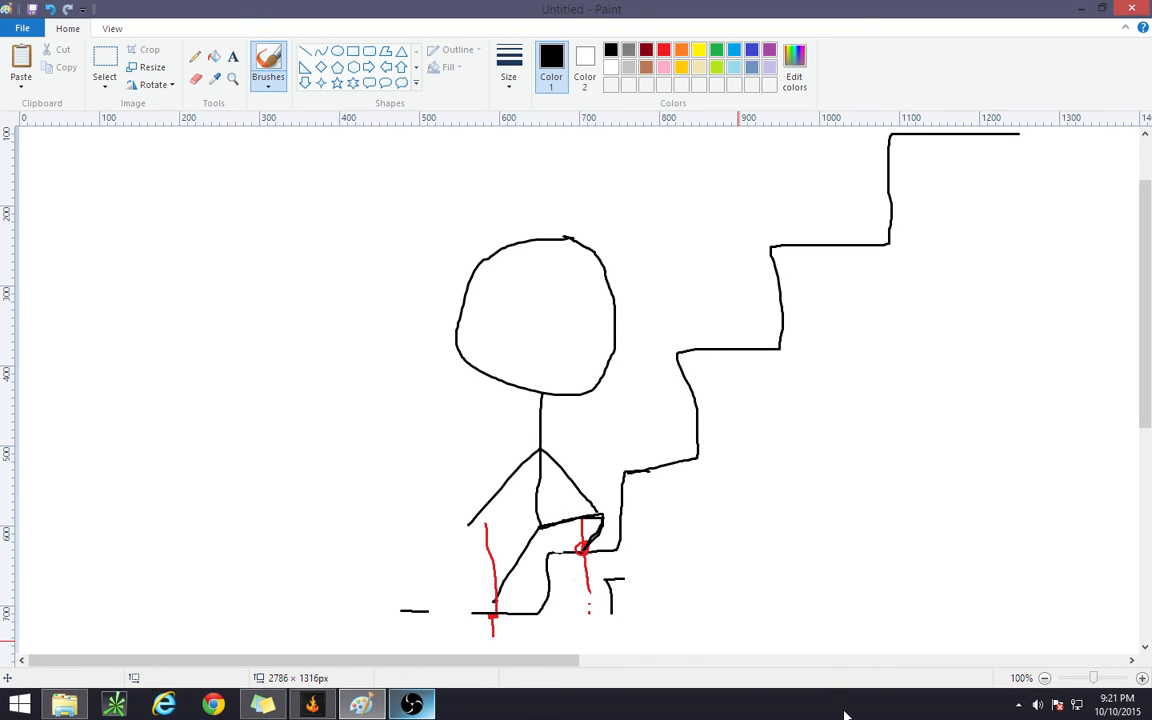
mouse_move(820, 690)
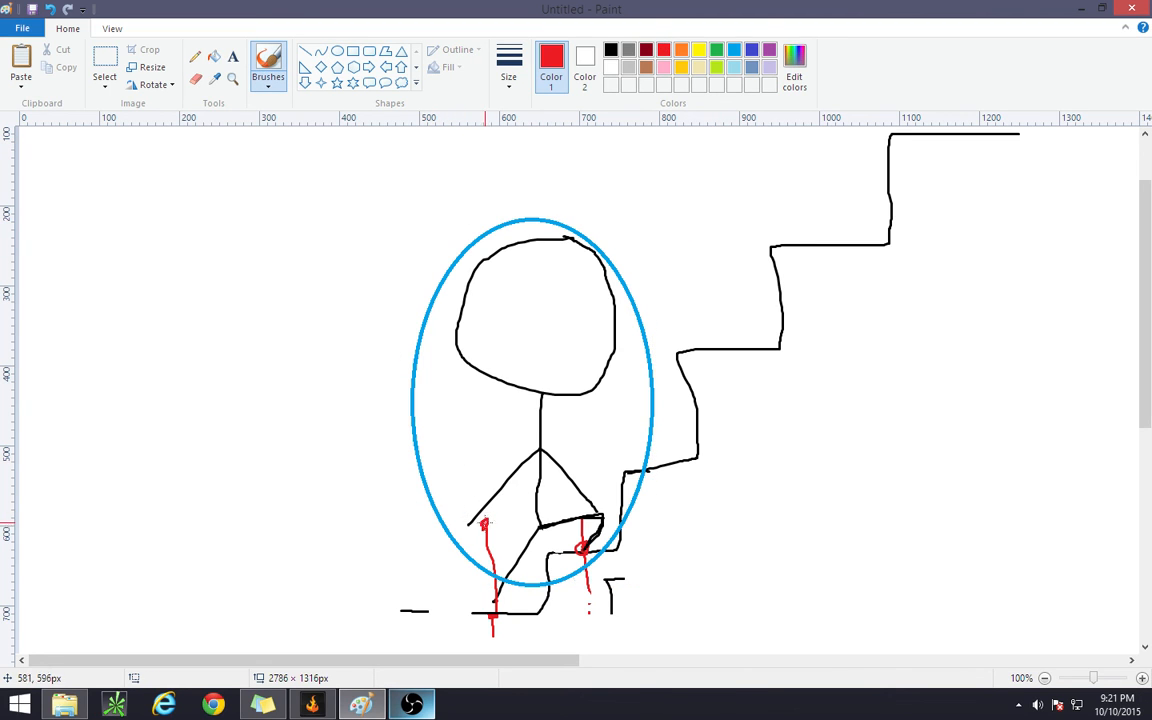
Step: Mark the left knee in red and extend the red trace line down through the left foot
left_click_drag(408, 512, 684, 504)
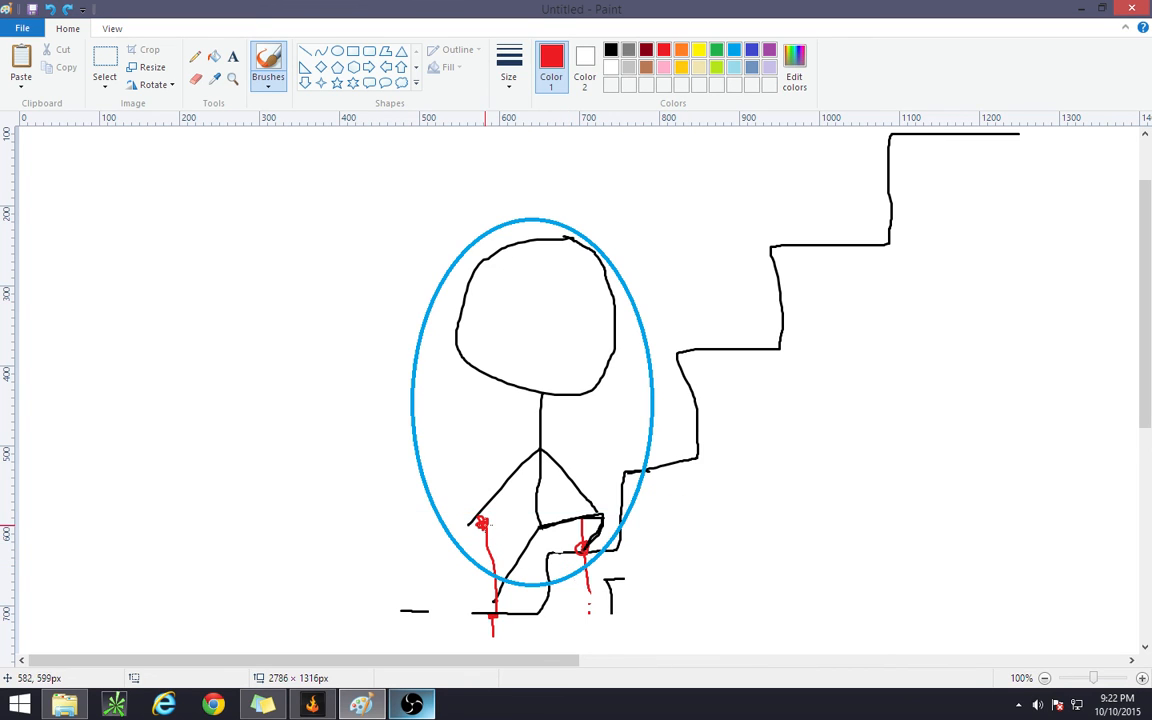
left_click_drag(490, 530, 490, 596)
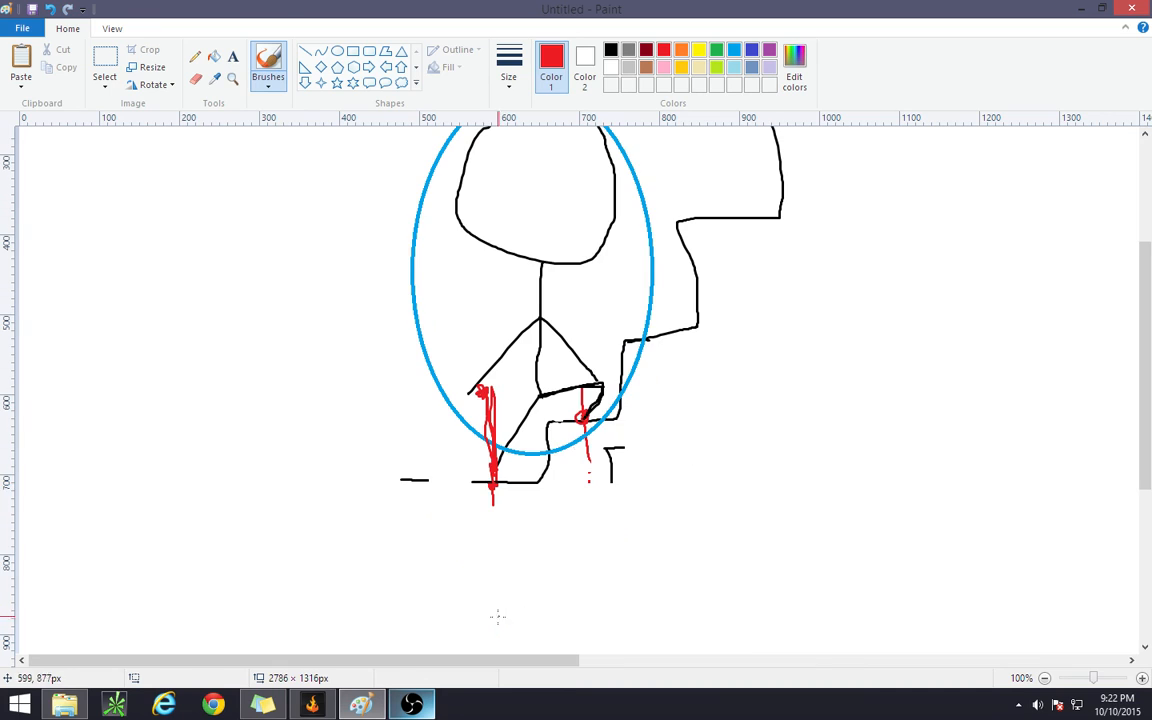
left_click_drag(492, 490, 496, 544)
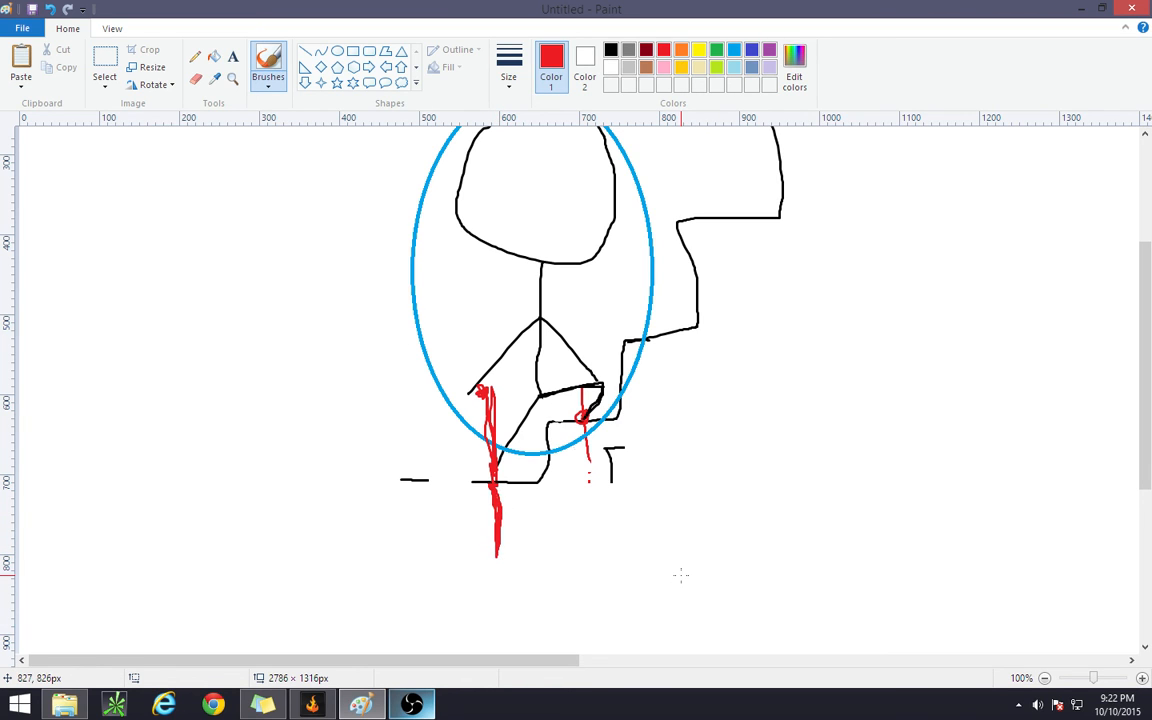
mouse_move(670, 486)
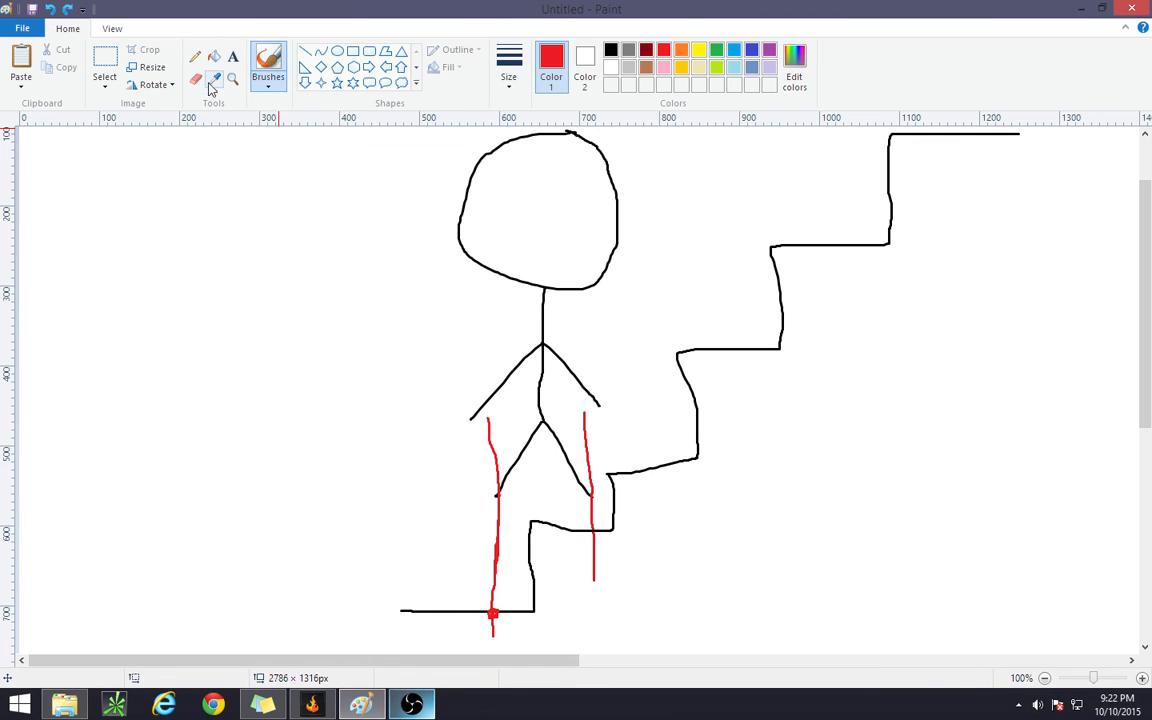
Step: Scroll the canvas down and switch back to black for the new lower steps
scroll("down", 3)
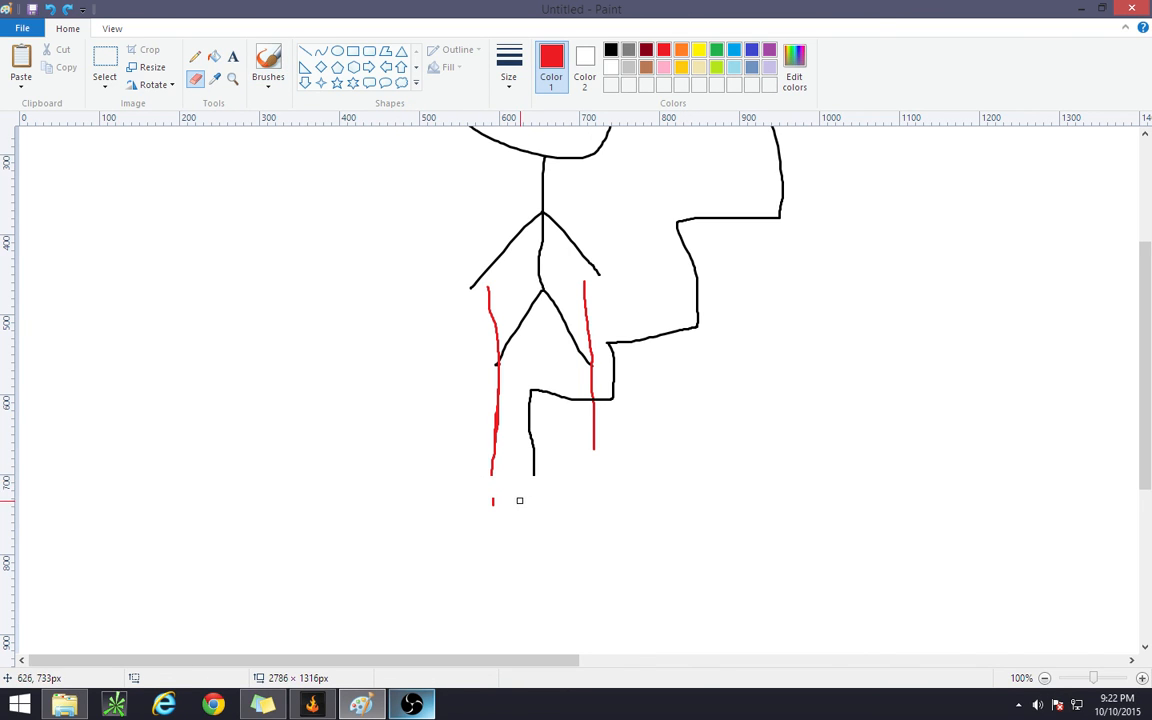
mouse_move(592, 390)
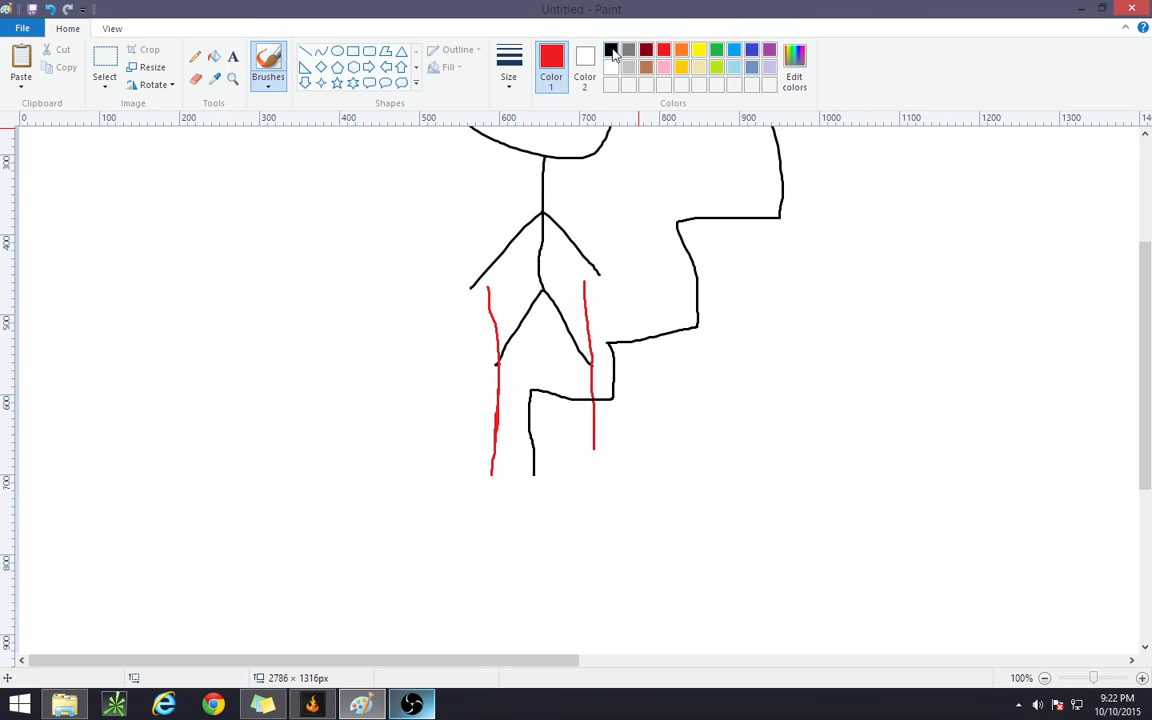
left_click(612, 50)
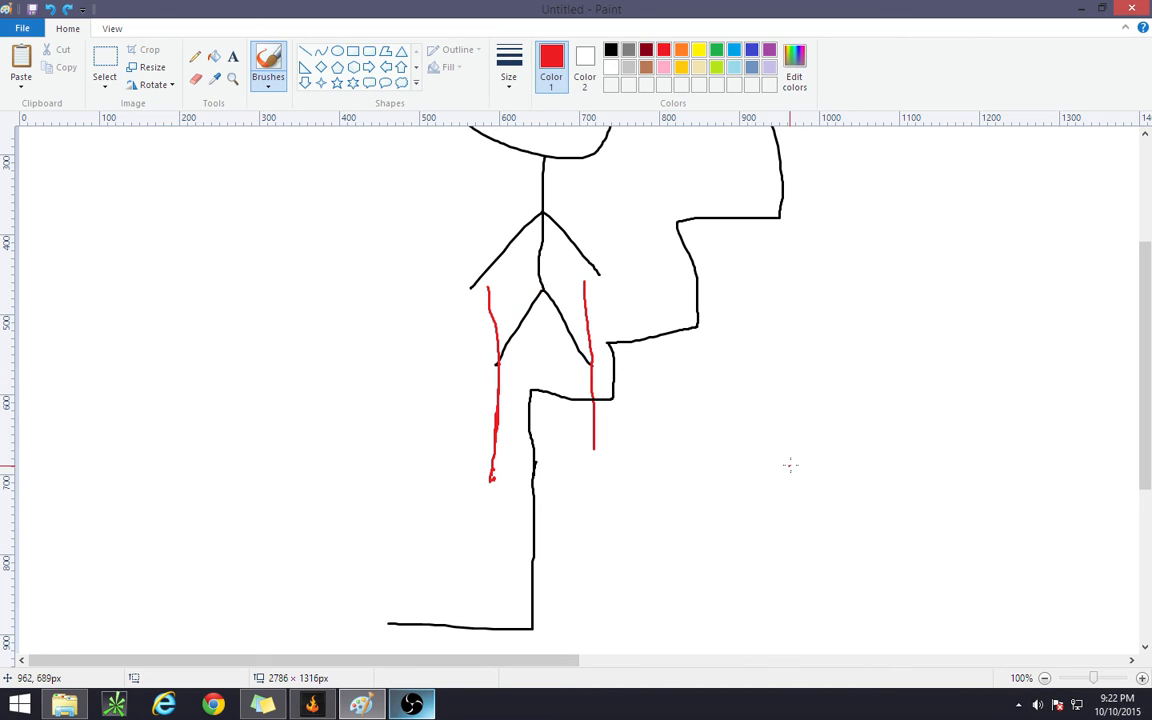
mouse_move(512, 318)
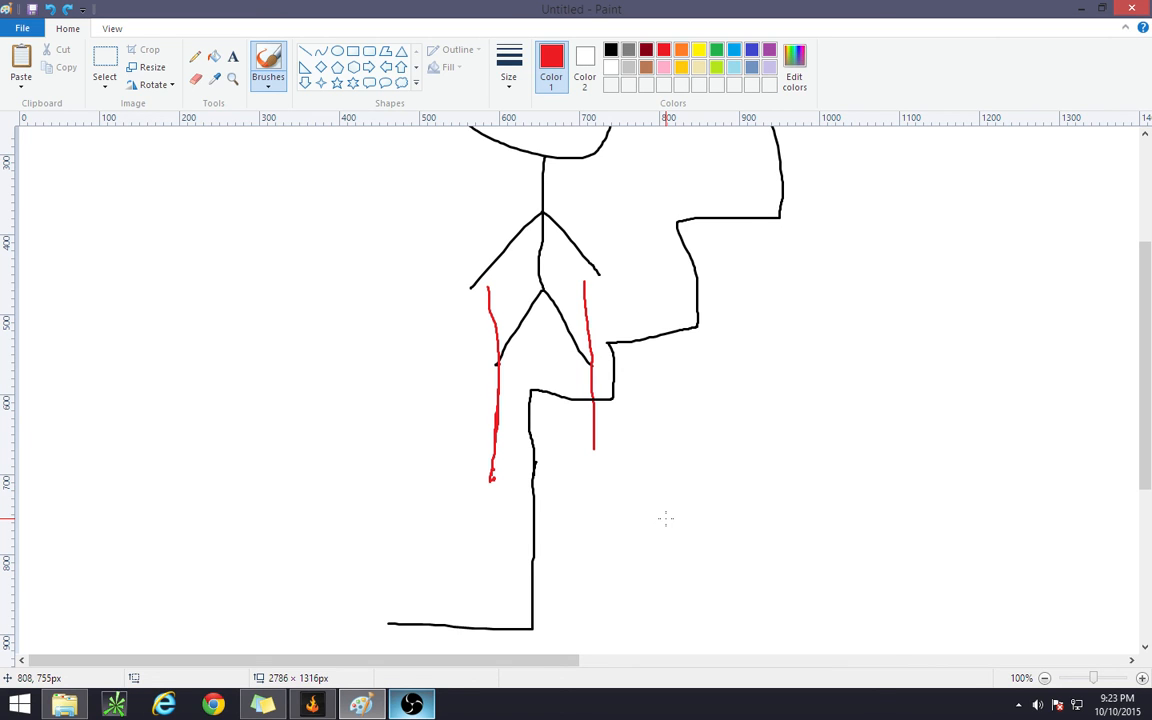
scroll("up", 3)
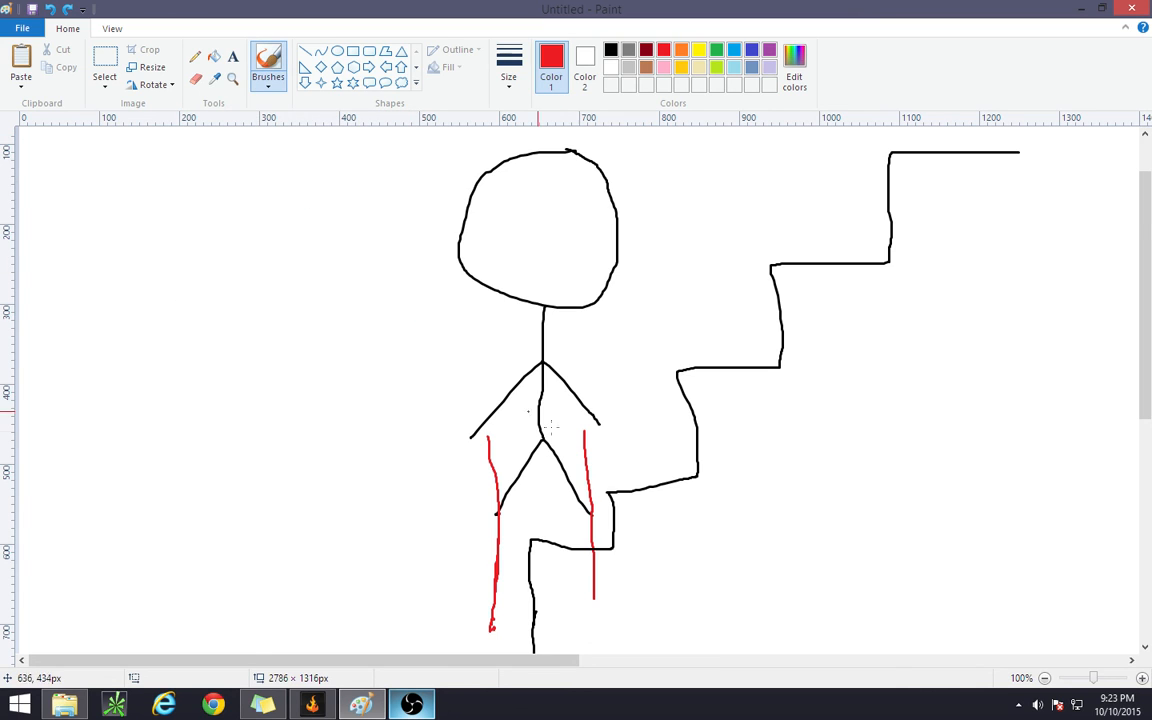
mouse_move(556, 468)
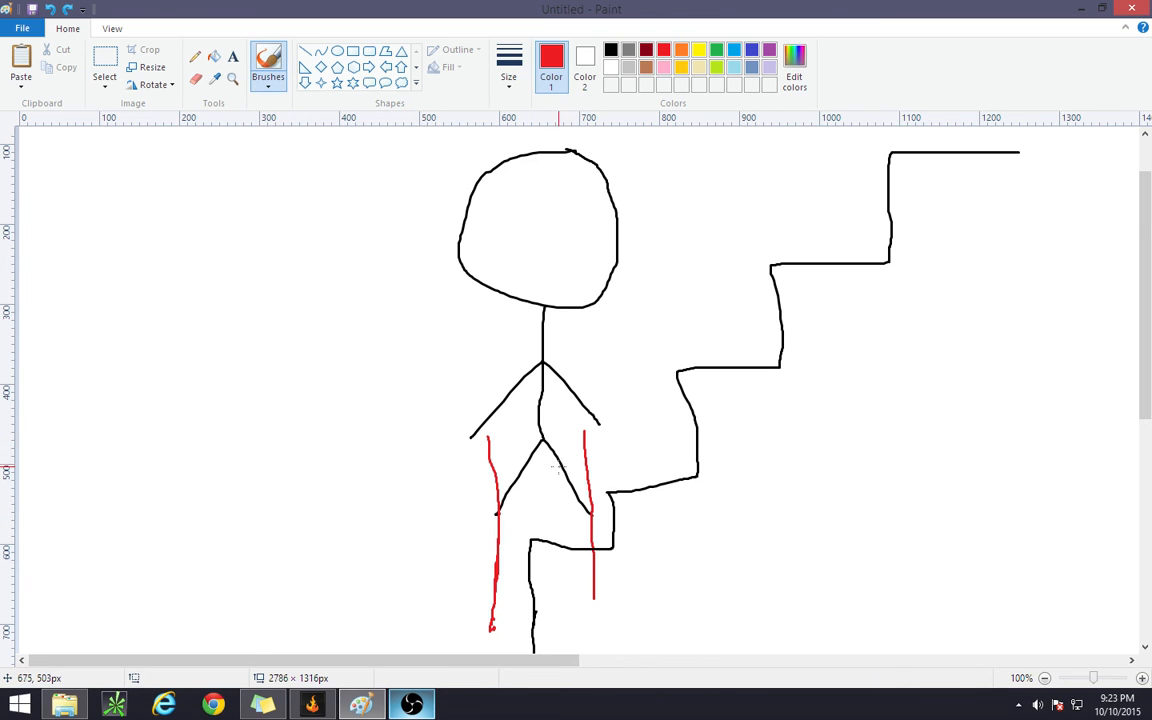
mouse_move(754, 550)
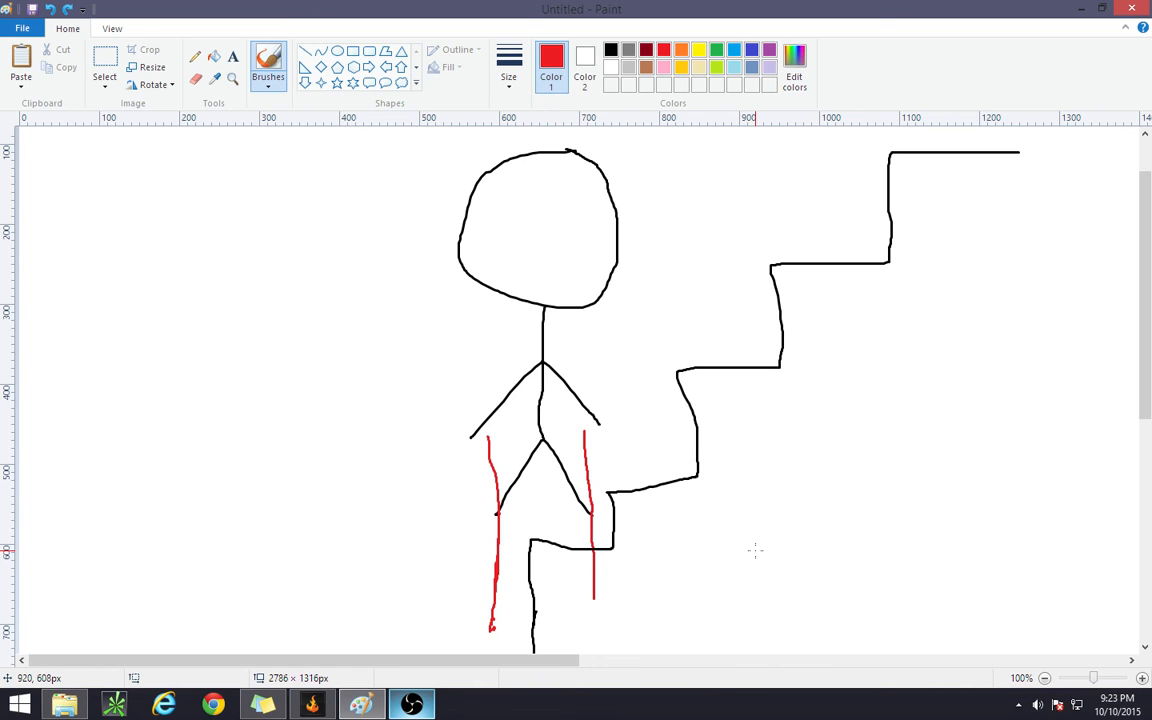